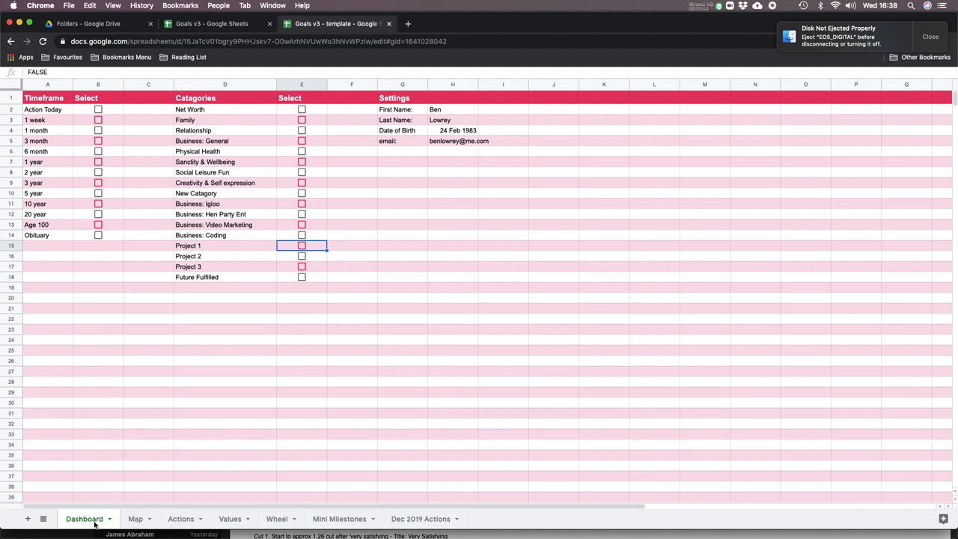
mouse_move(141, 368)
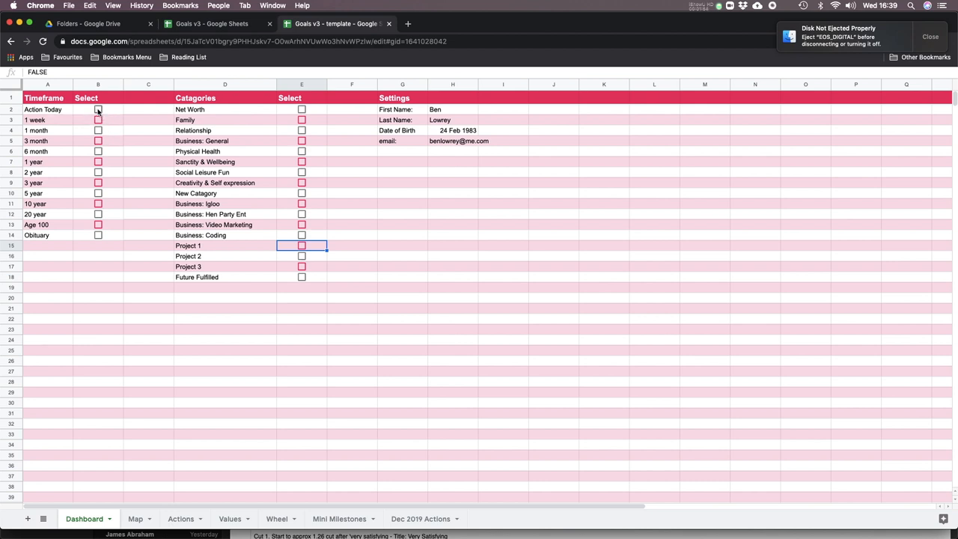
Step: Tick the Action Today, 1 year and 10 year timeframes on the Dashboard
left_click(97, 110)
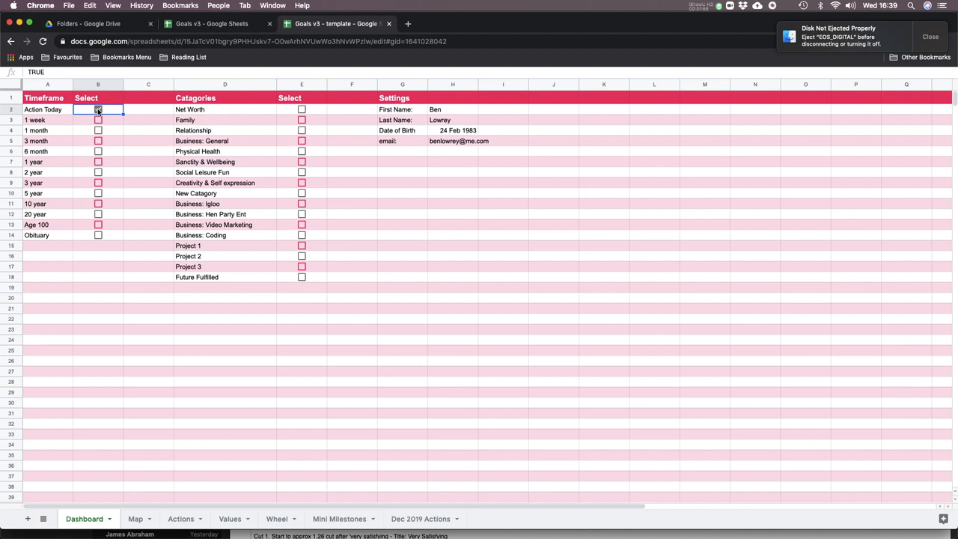
left_click(99, 109)
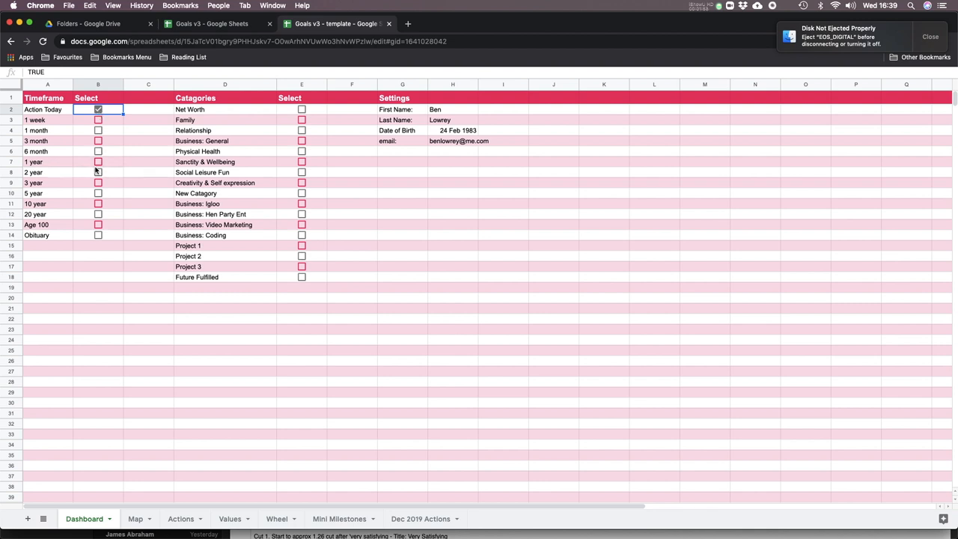
left_click(98, 161)
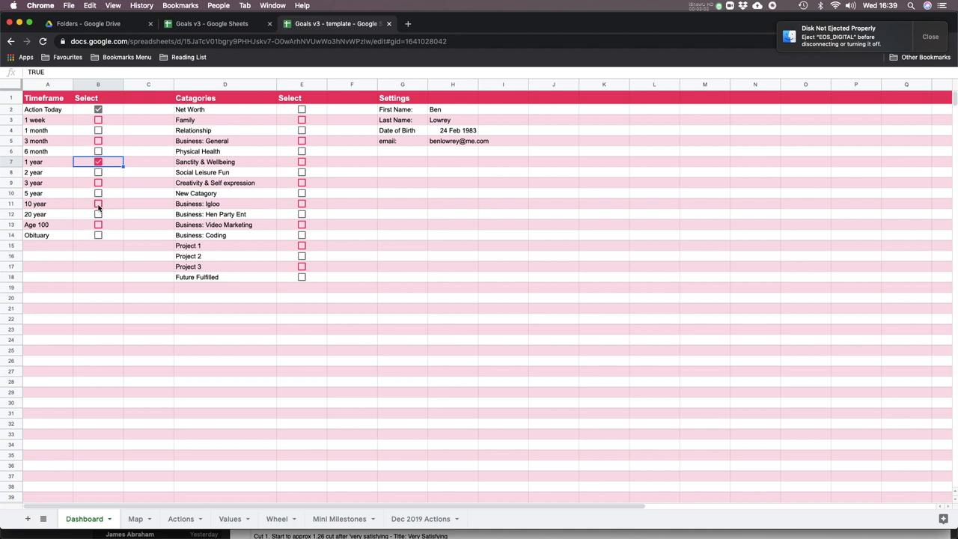
left_click(99, 204)
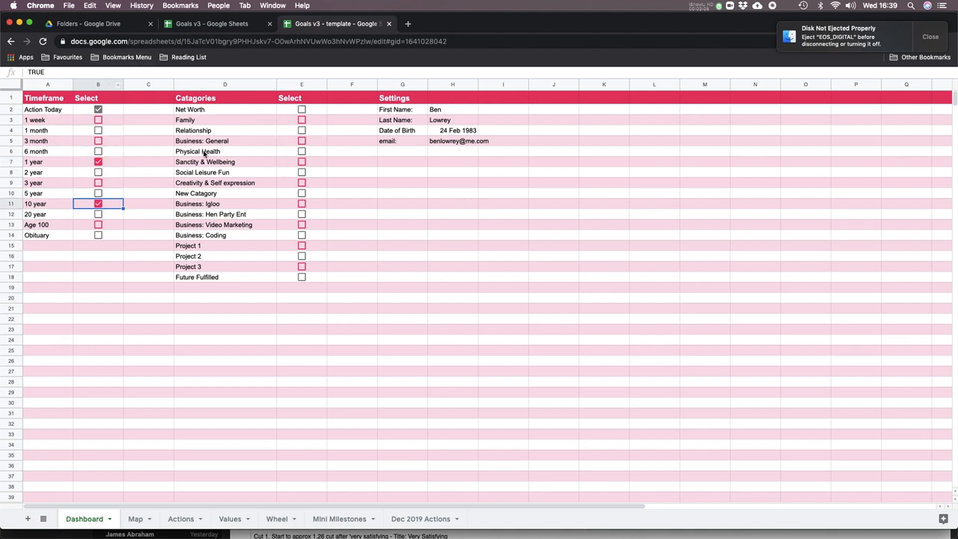
Step: Tick the Physical Health and Project 1 categories, then head to the Map sheet
left_click(302, 152)
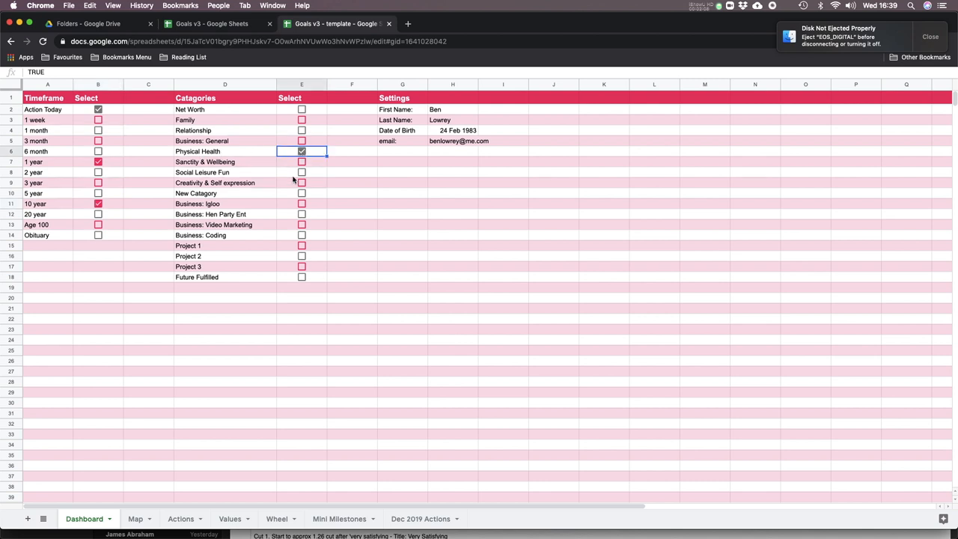
mouse_move(203, 157)
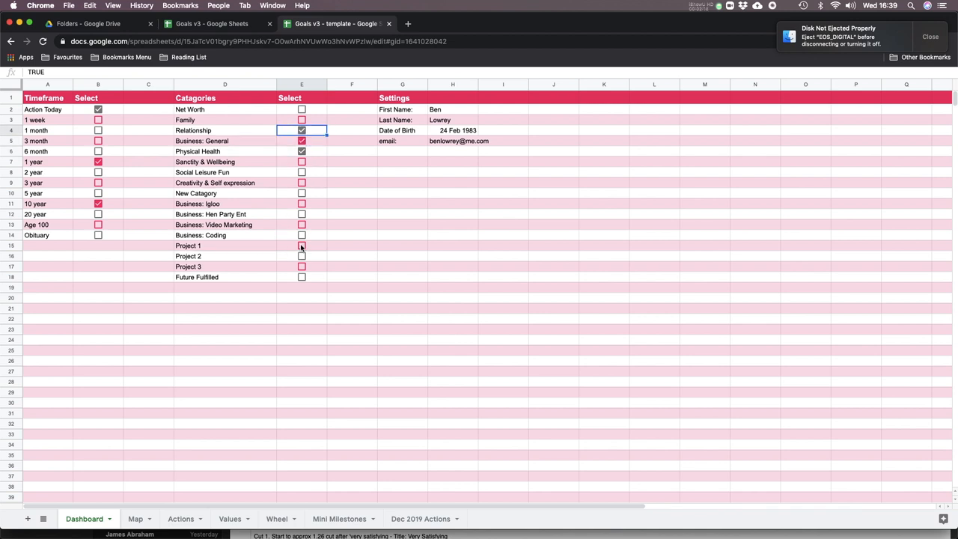
left_click(302, 245)
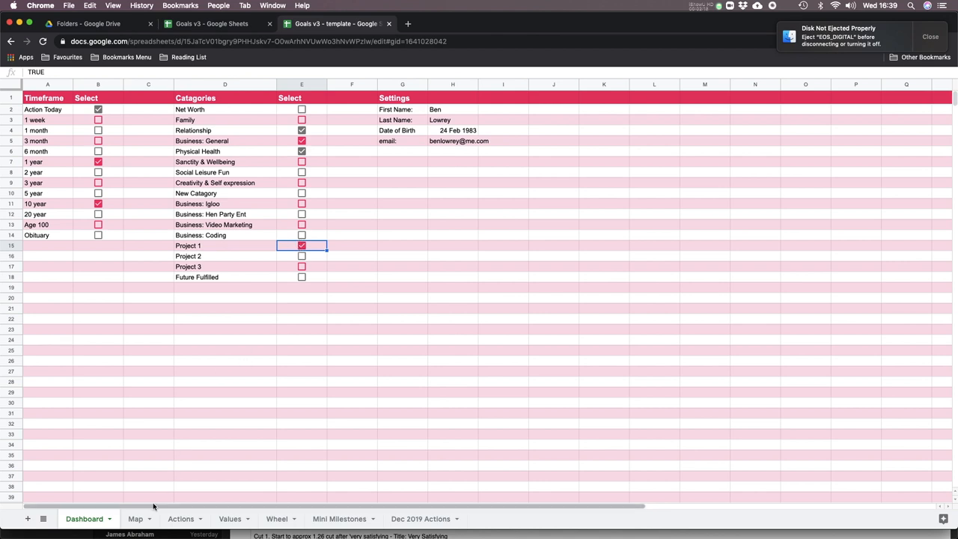
left_click(135, 518)
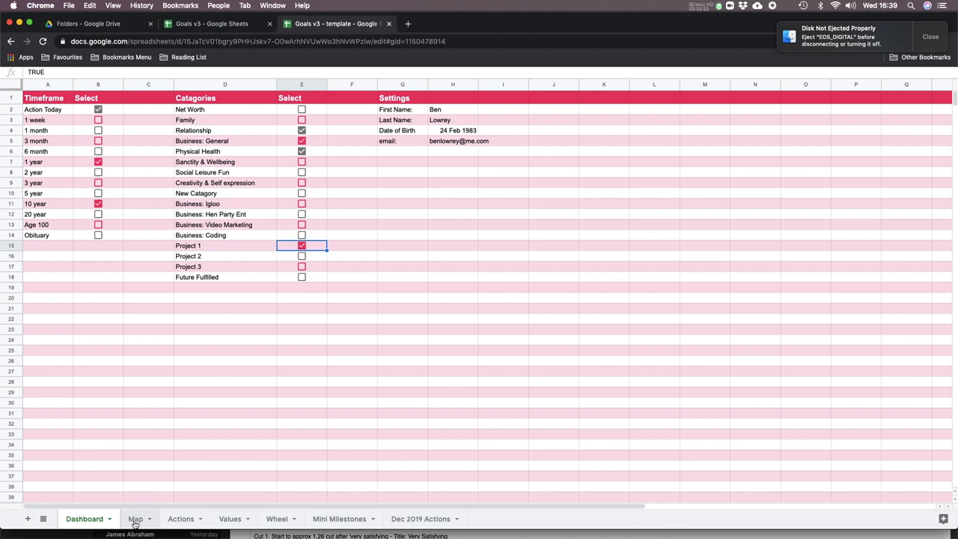
Step: Review the Map grid of ticked timeframes and categories, then switch to the Actions sheet
left_click(135, 518)
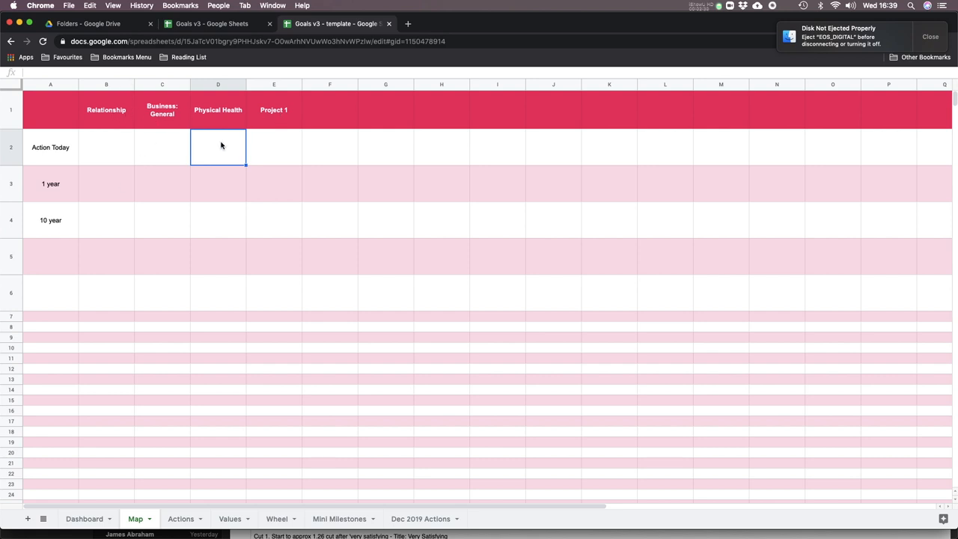
mouse_move(204, 231)
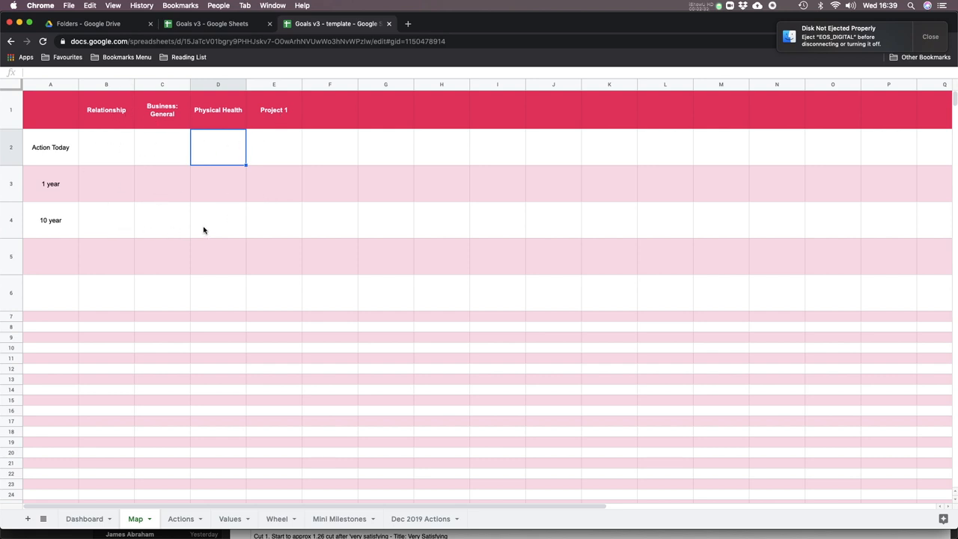
mouse_move(182, 217)
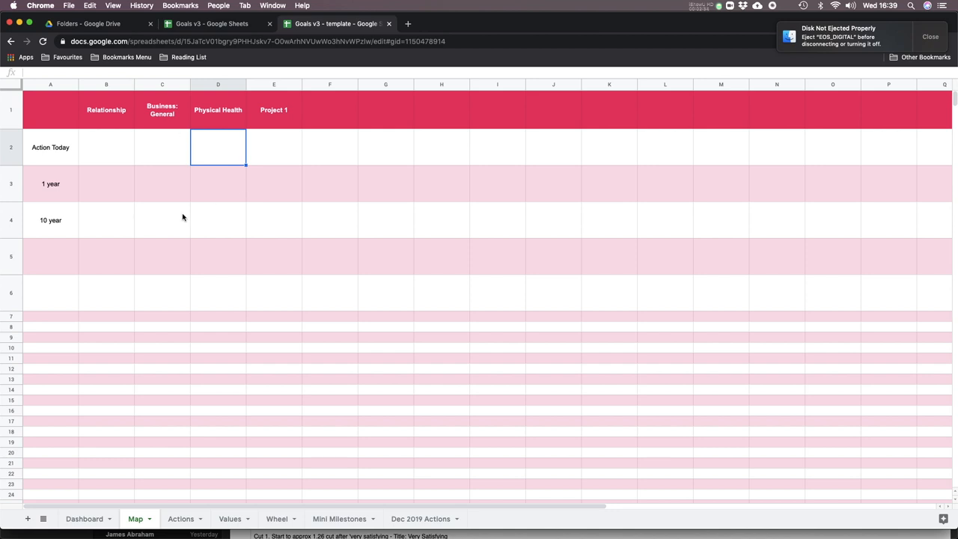
mouse_move(186, 511)
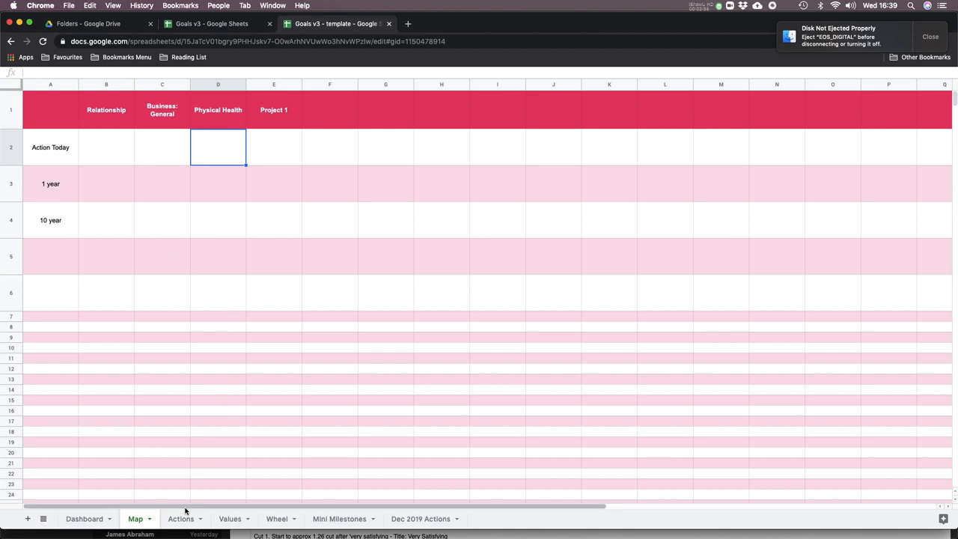
left_click(179, 518)
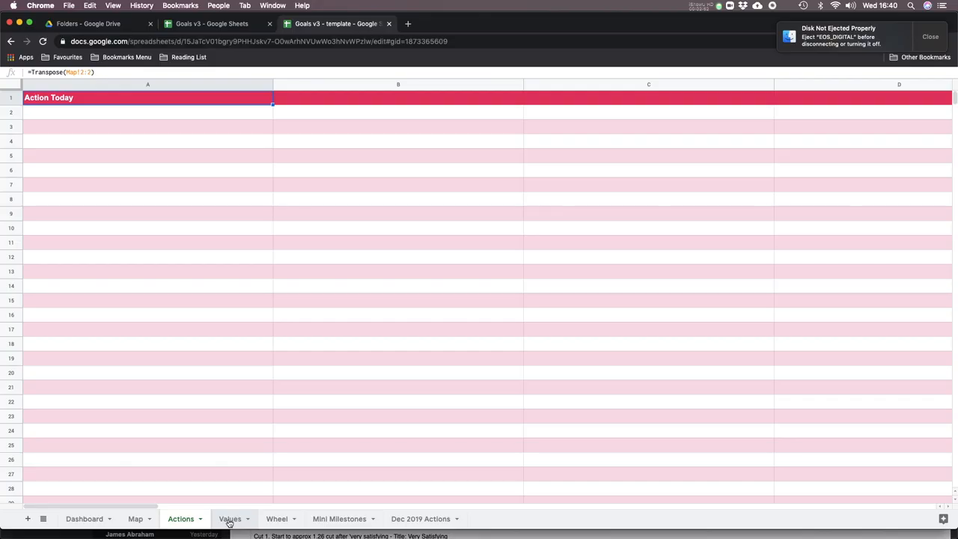
Step: Show the Values sheet and scroll through its list of values with Top, Top 5 and Top 2 tick boxes
left_click(230, 518)
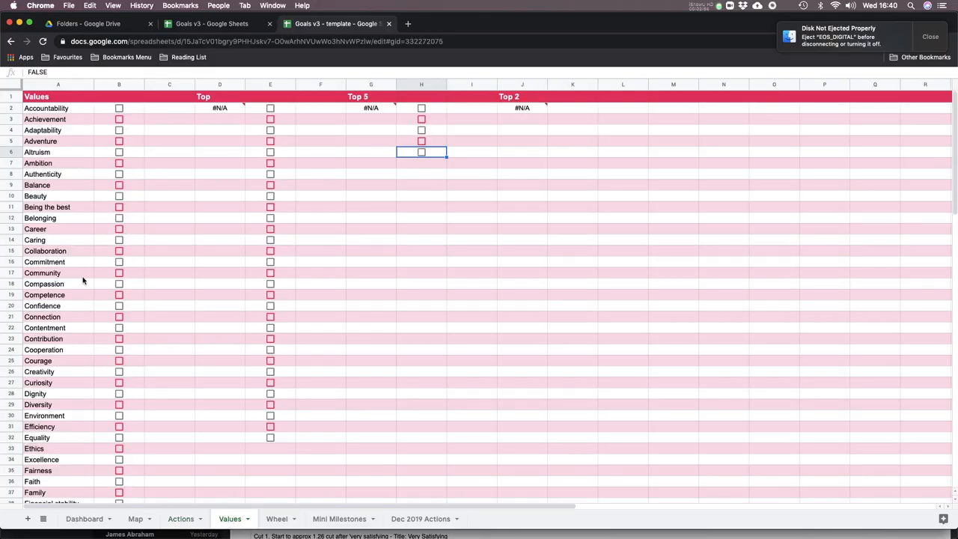
scroll("down", 3)
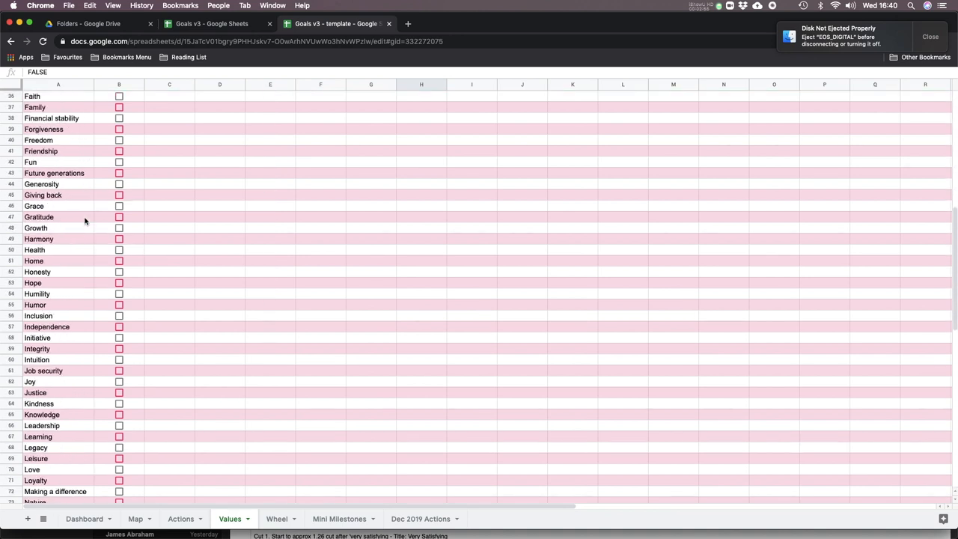
scroll("down", 3)
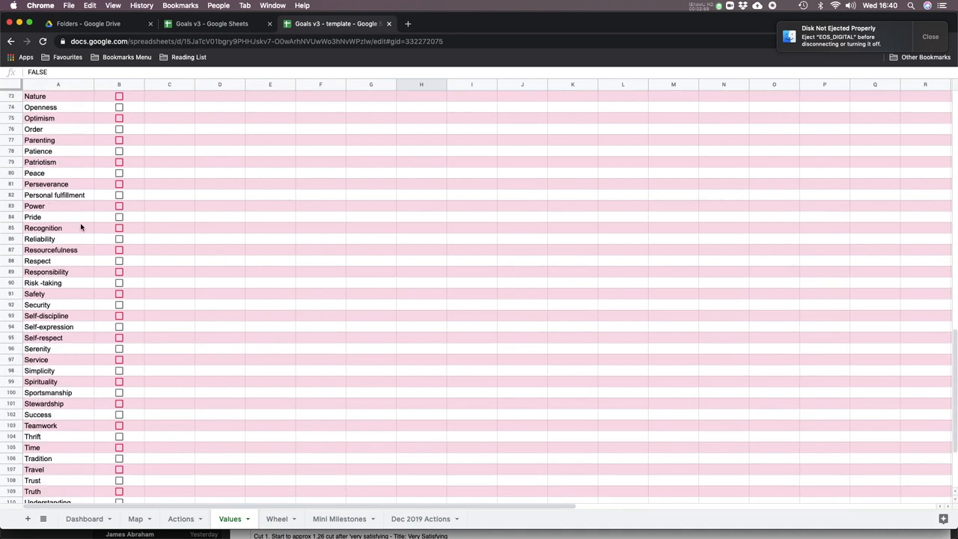
scroll("down", 3)
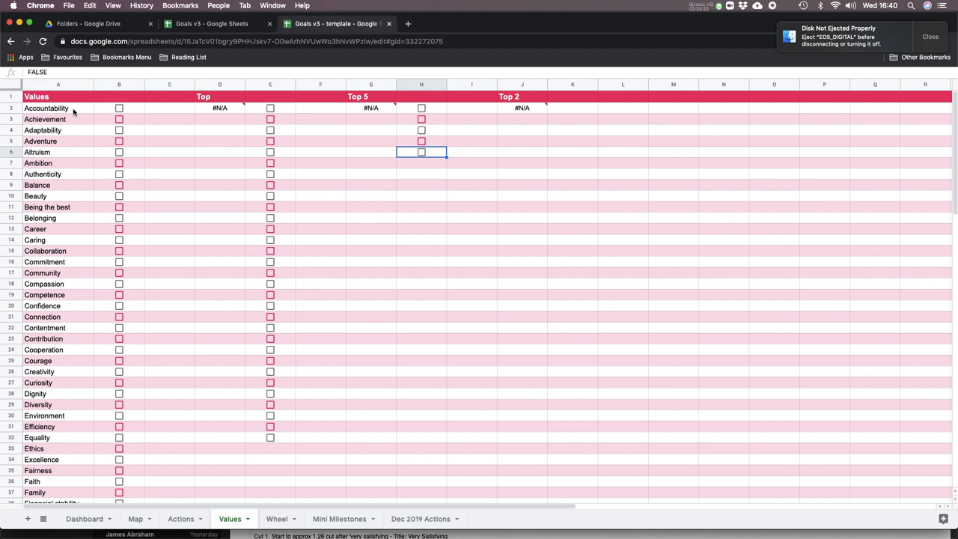
mouse_move(96, 177)
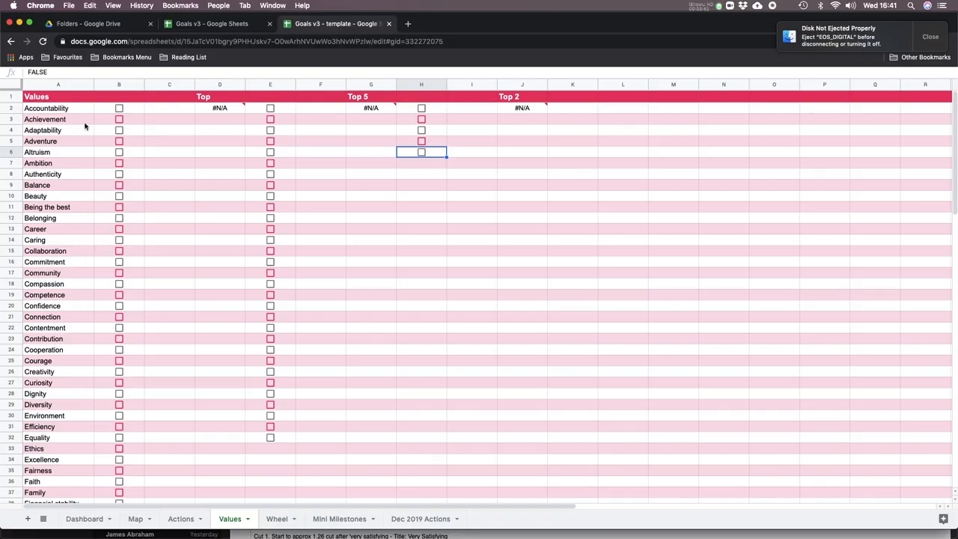
Step: Tick Achievement and Self-expression as chosen values while scrolling the list
left_click(118, 119)
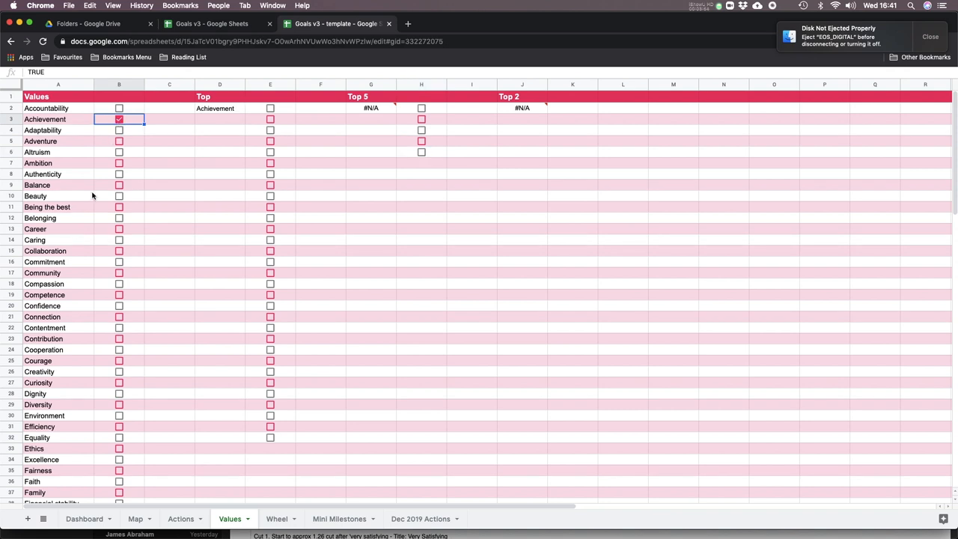
scroll("down", 3)
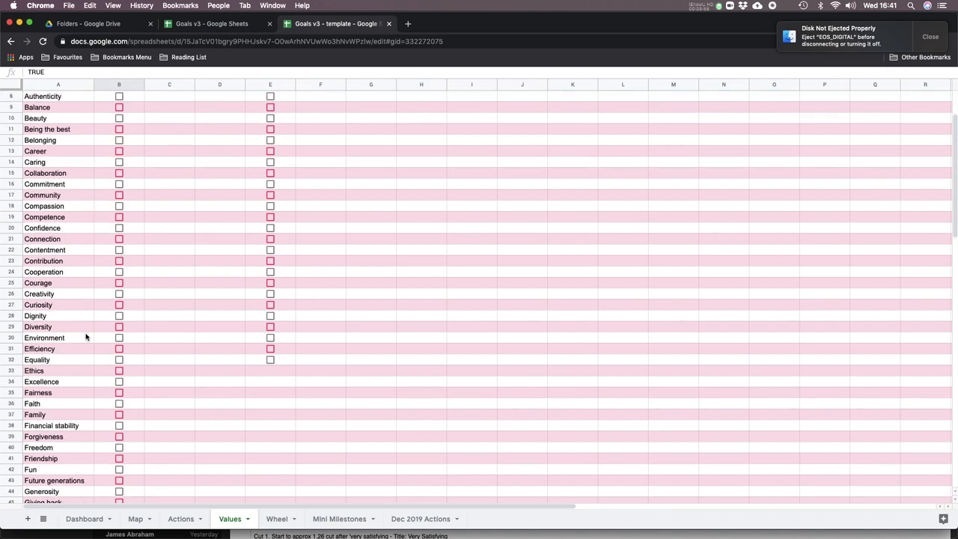
scroll("down", 3)
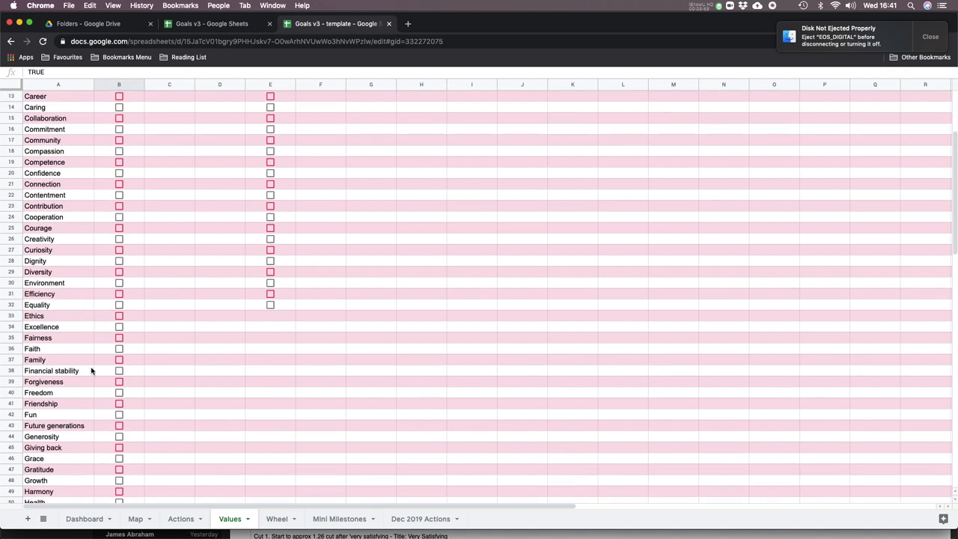
scroll("down", 3)
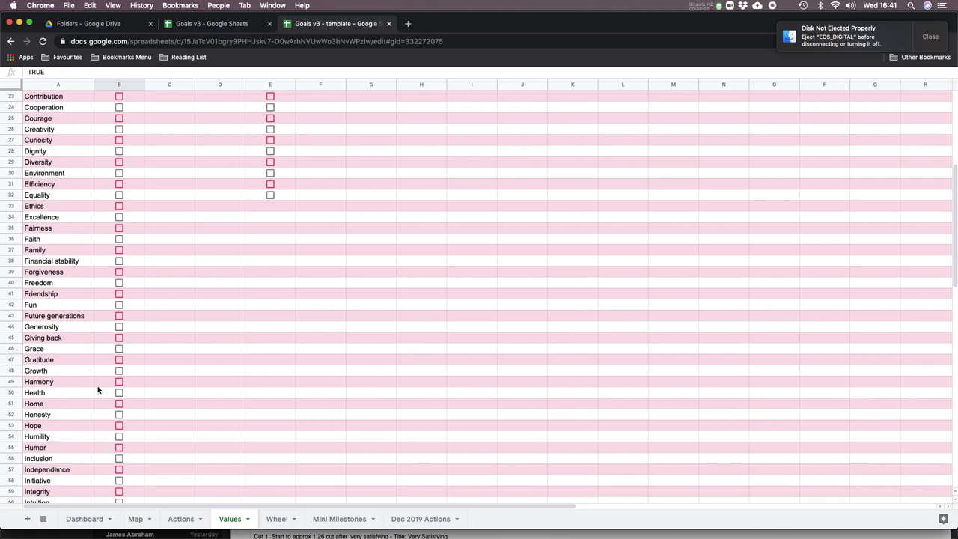
scroll("down", 3)
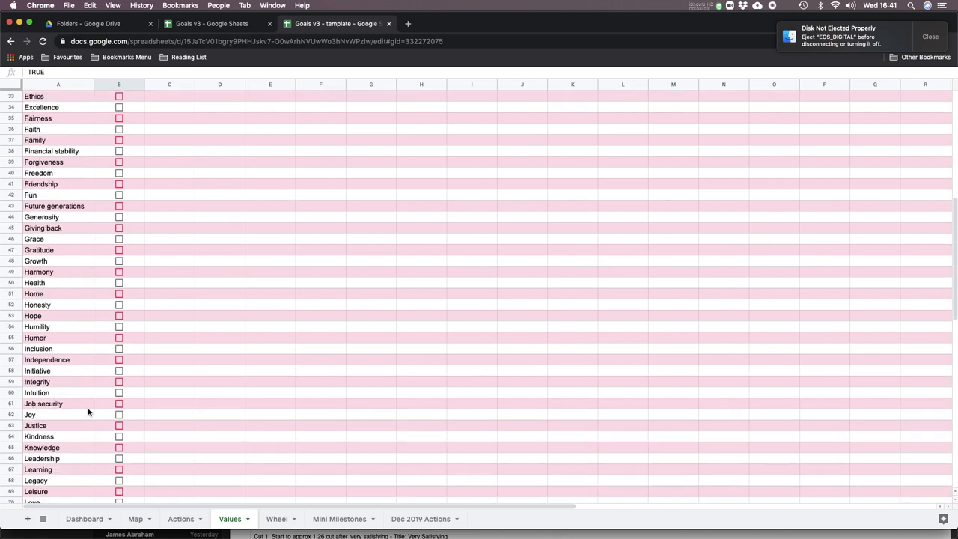
scroll("down", 3)
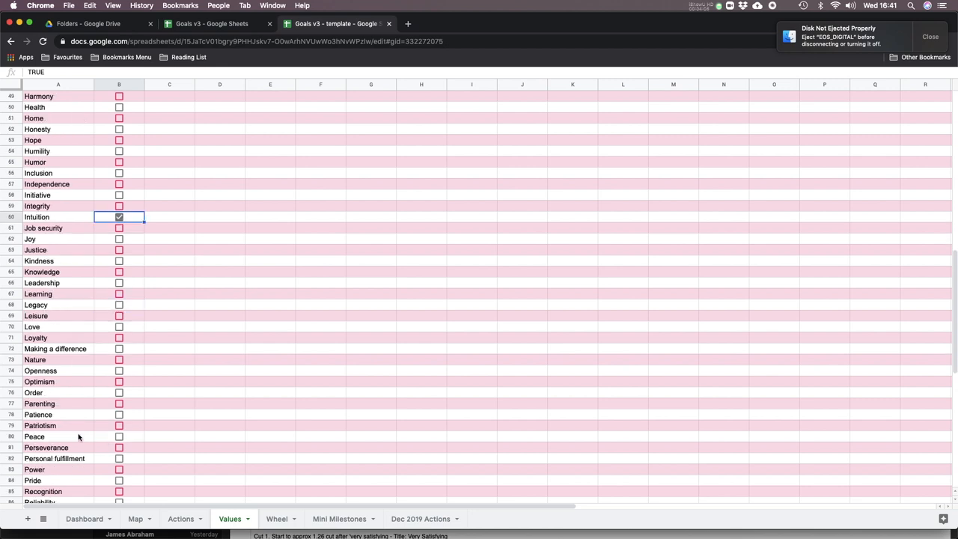
scroll("down", 3)
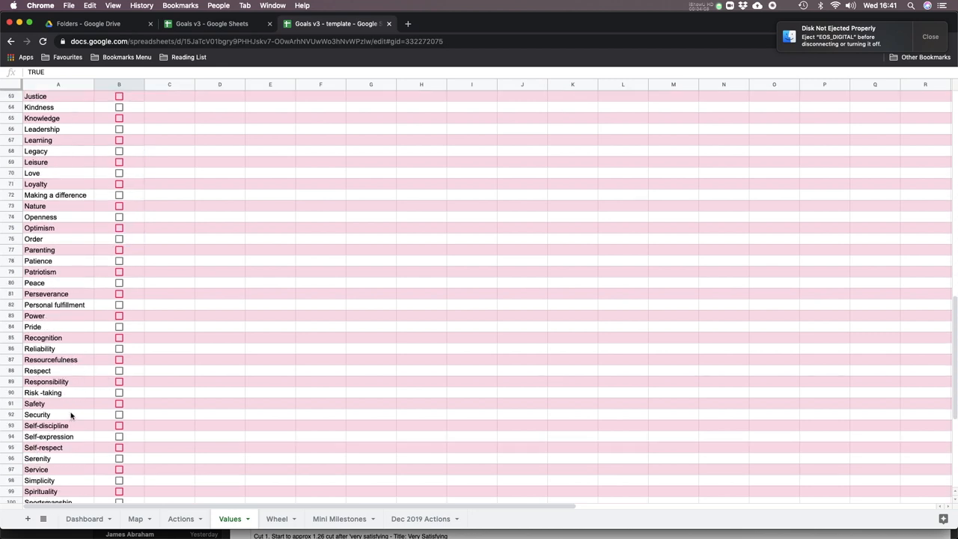
left_click(118, 414)
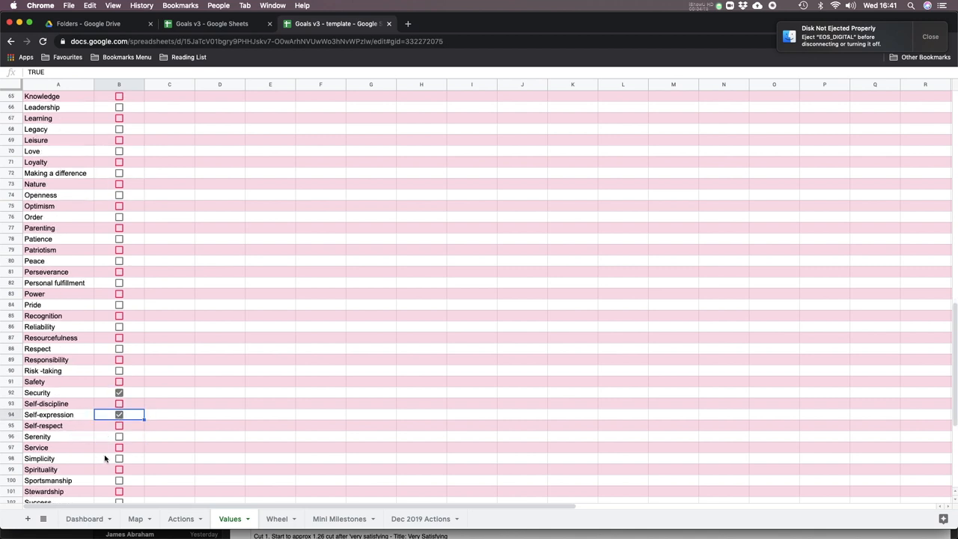
Step: Tick further values including Health, Leadership and Knowledge
scroll("down", 3)
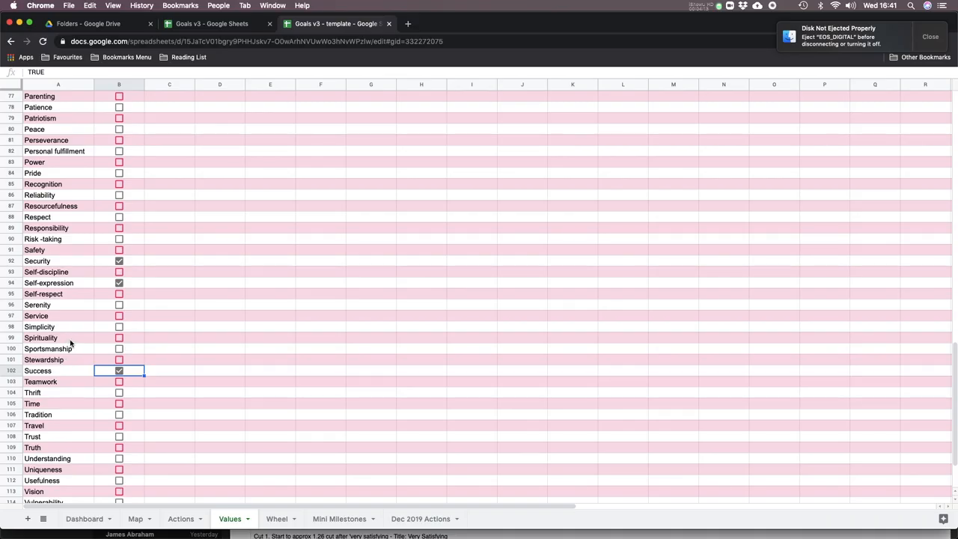
mouse_move(99, 231)
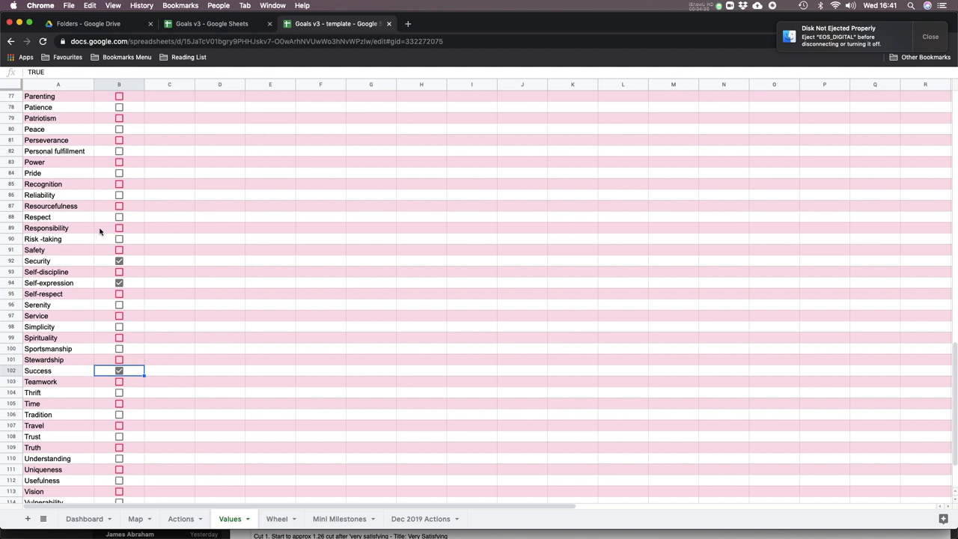
left_click(118, 227)
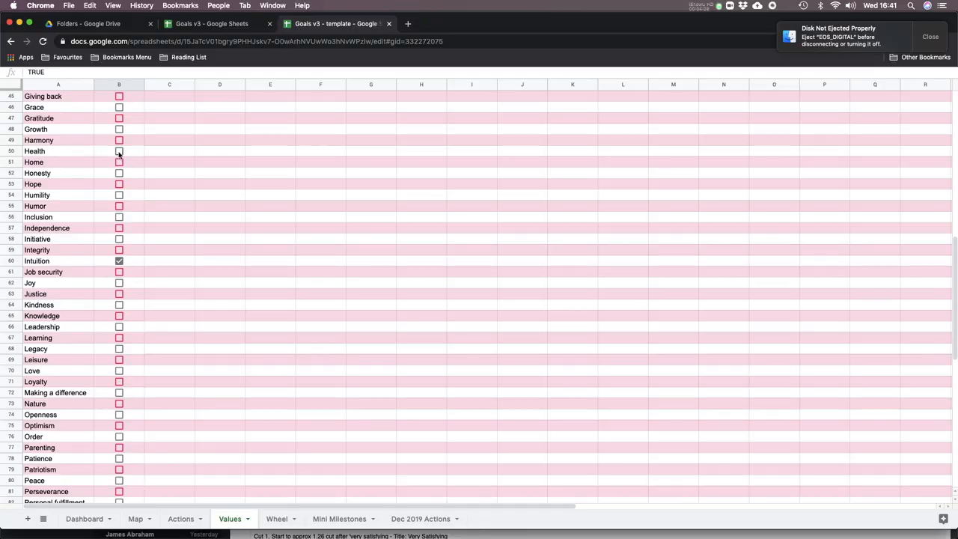
left_click(119, 150)
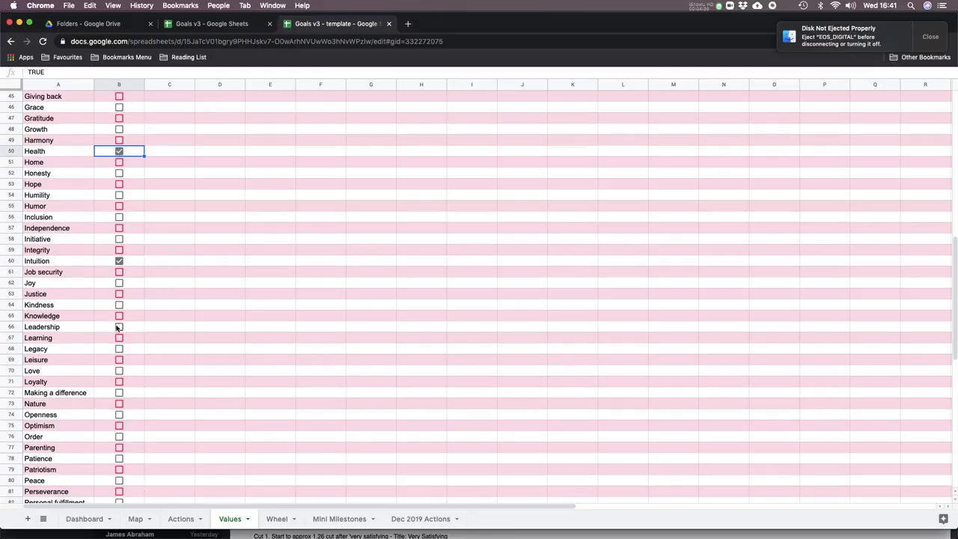
left_click(120, 326)
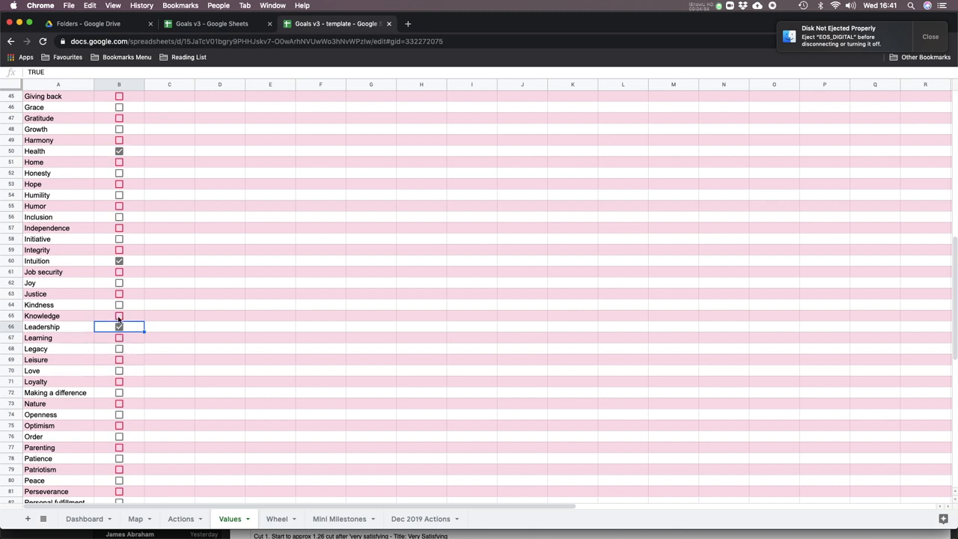
left_click(119, 315)
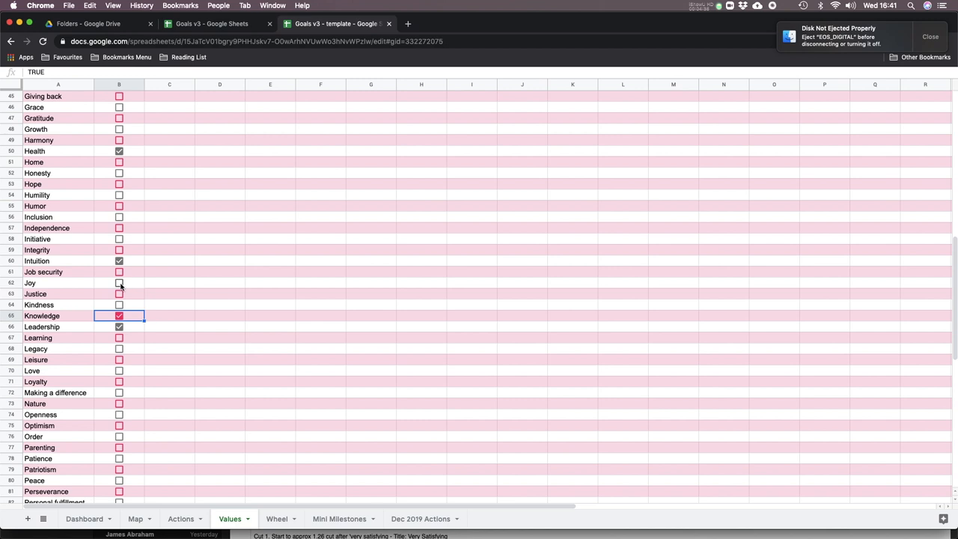
Step: Shortlist Achievement among the top values, then switch to the Wheel sheet
left_click(118, 293)
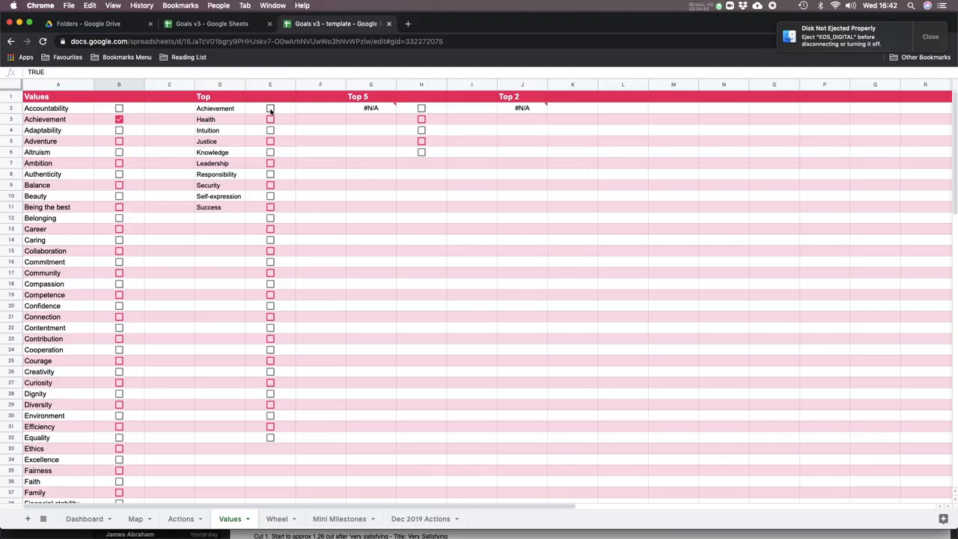
left_click(269, 108)
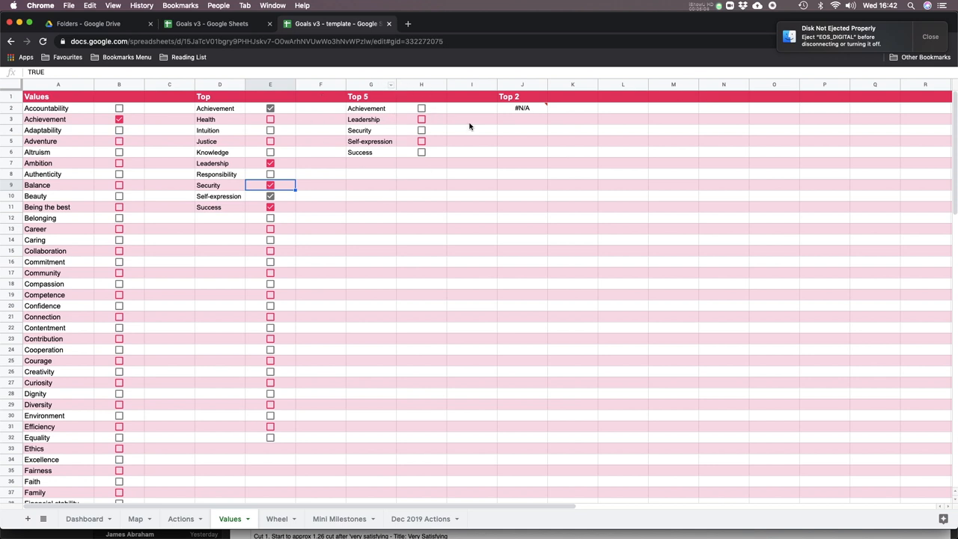
mouse_move(388, 150)
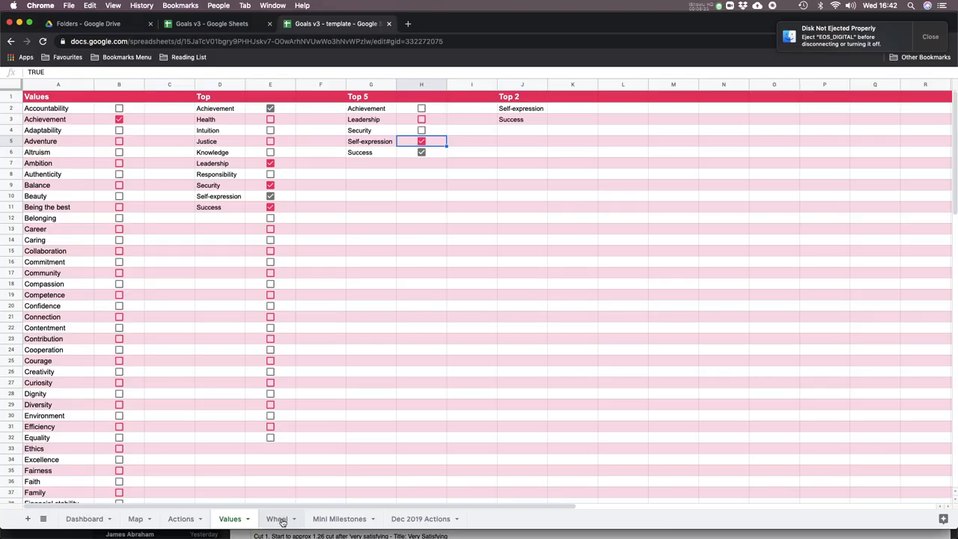
left_click(277, 518)
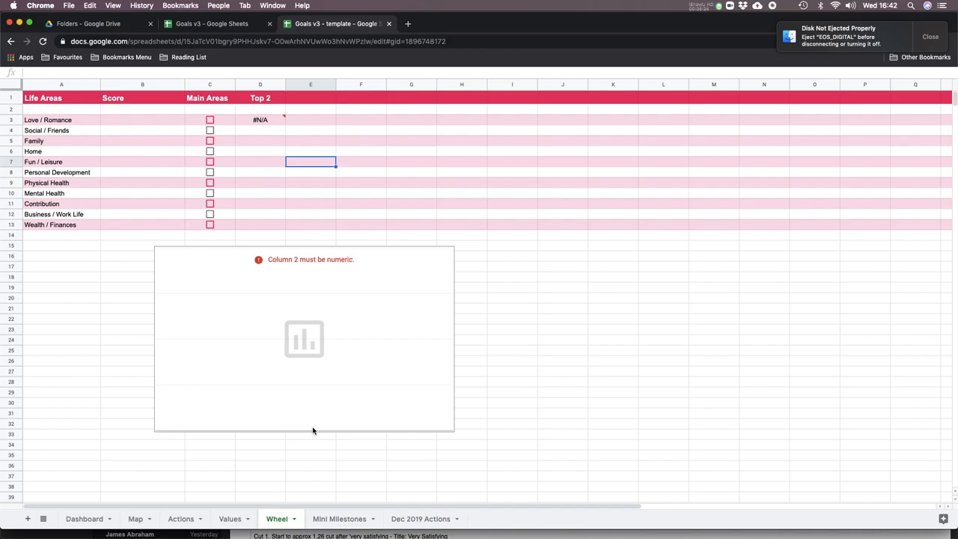
mouse_move(112, 294)
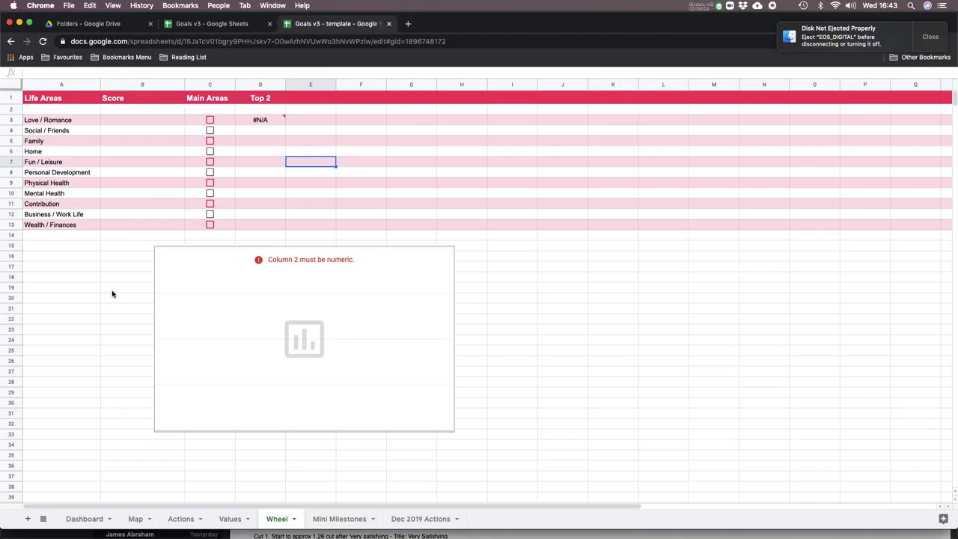
mouse_move(89, 133)
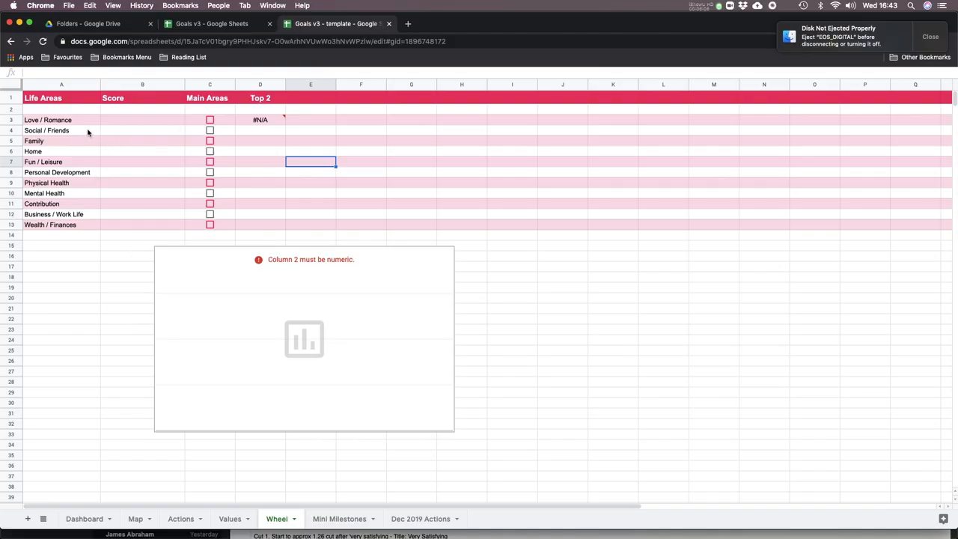
left_click(277, 518)
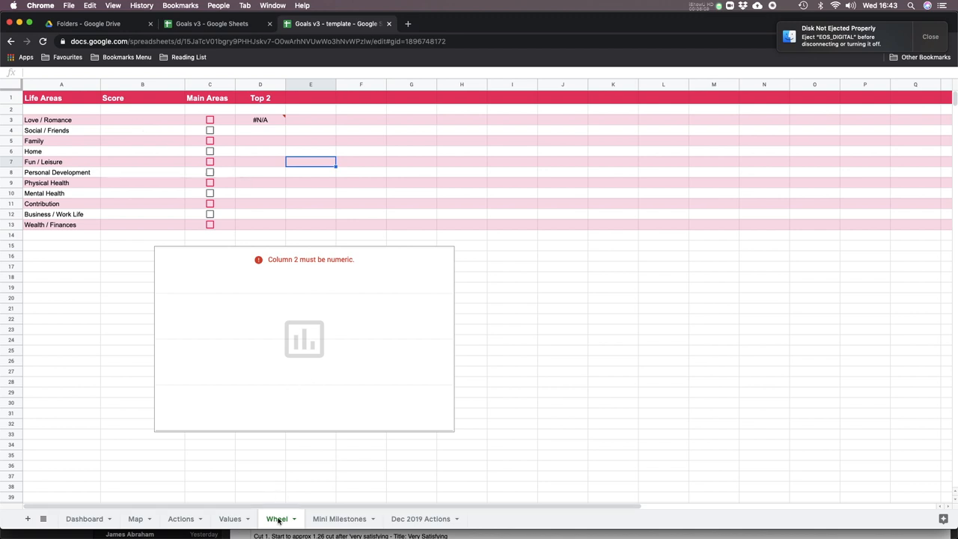
mouse_move(139, 169)
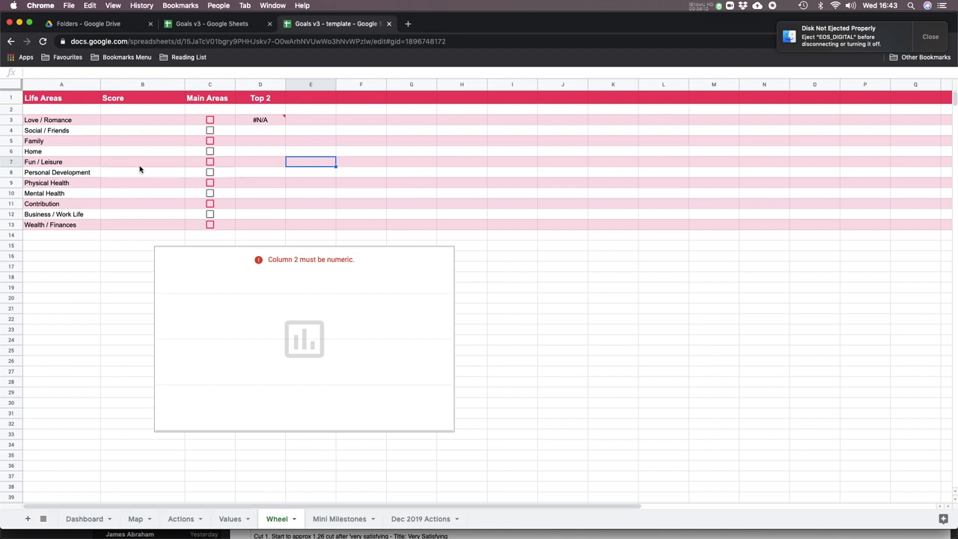
mouse_move(72, 129)
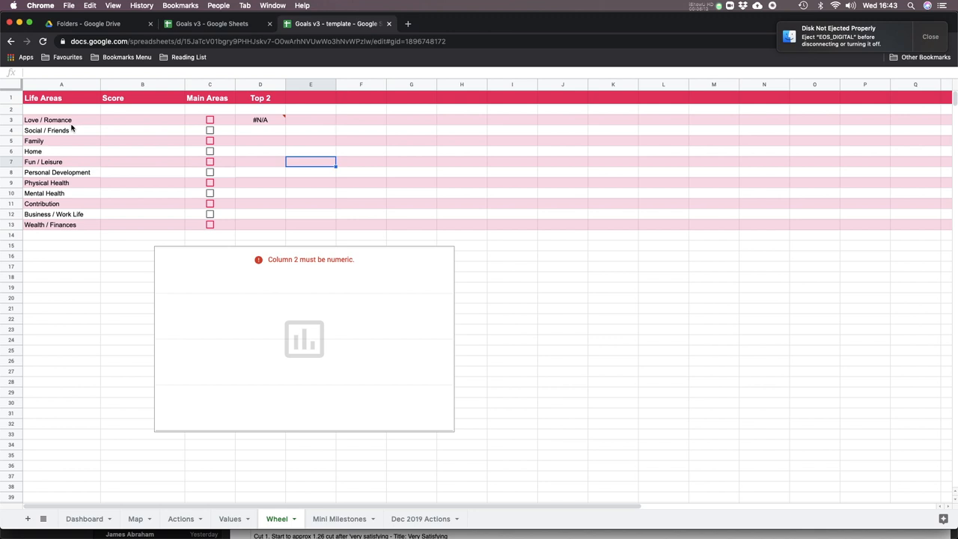
mouse_move(84, 127)
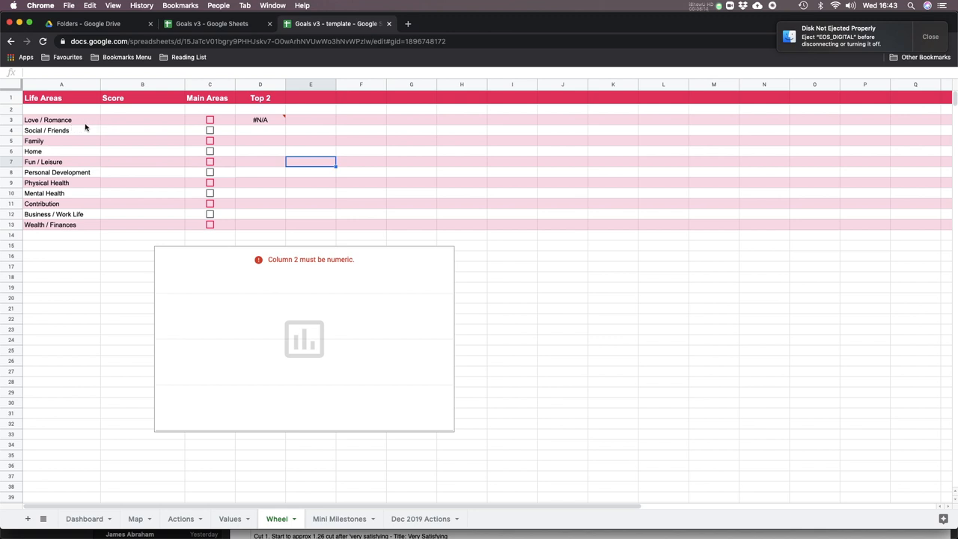
mouse_move(138, 124)
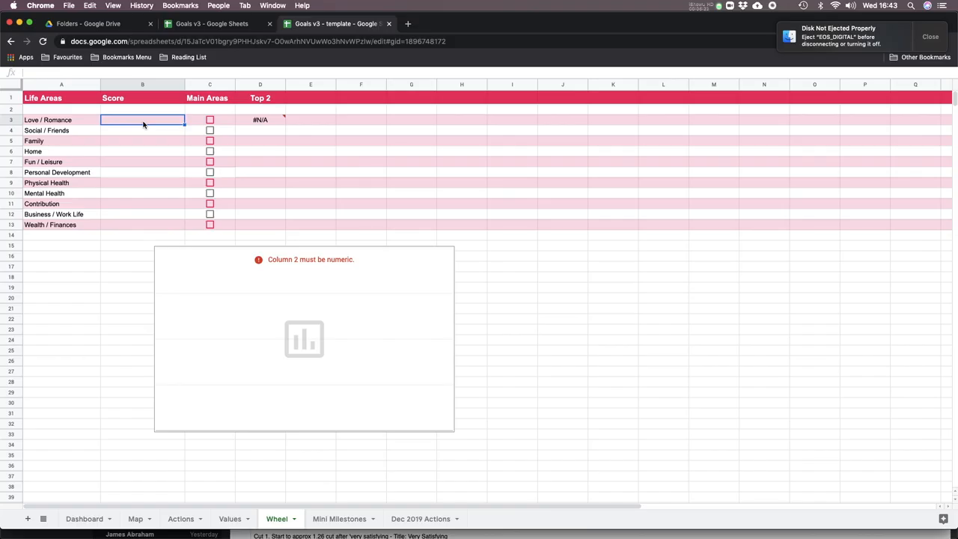
Step: Enter scores 2, 6, 2, 2, 5 and 8 for the life areas from Home downwards
type("2")
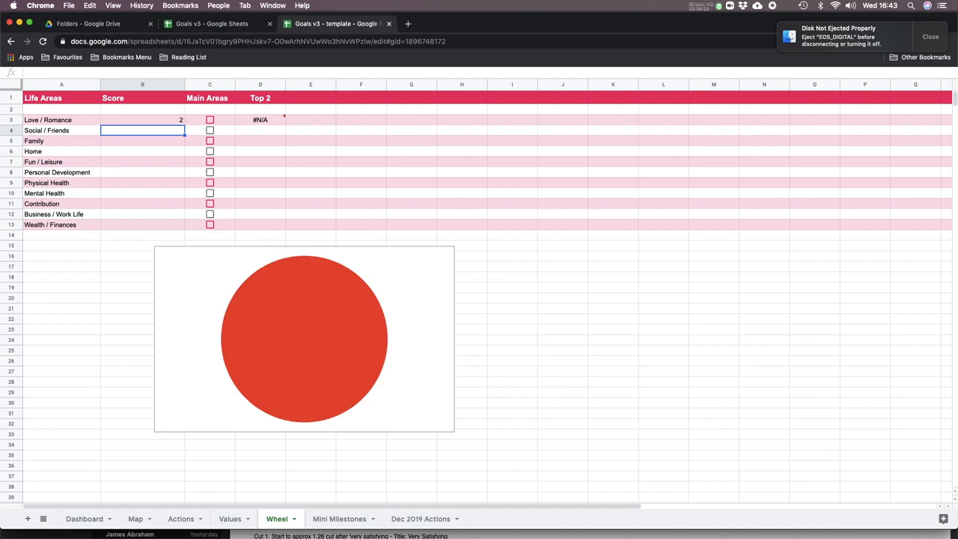
type("6")
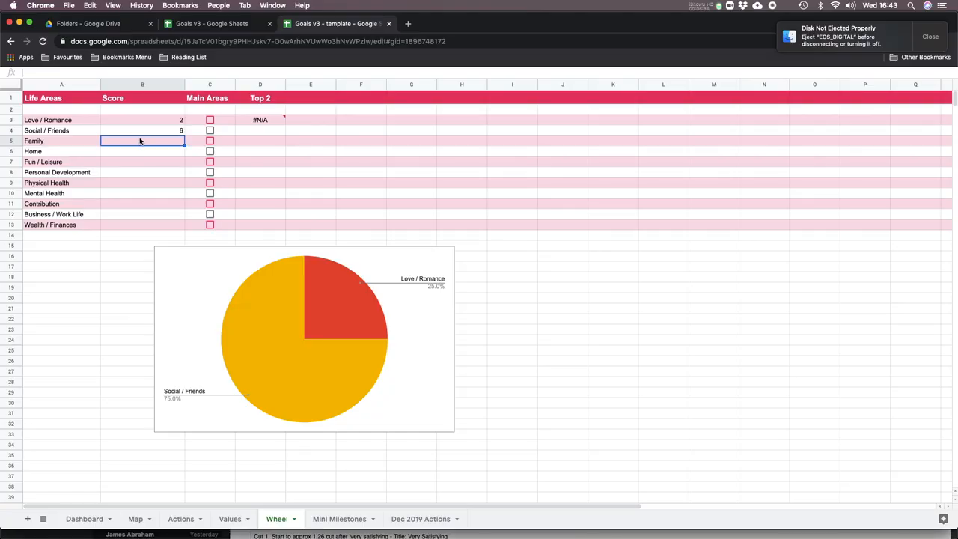
mouse_move(138, 147)
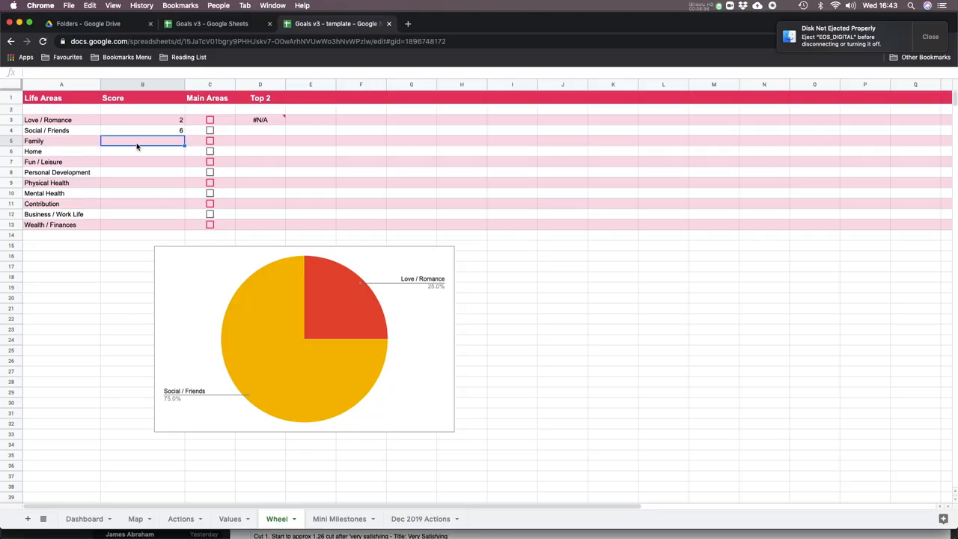
mouse_move(140, 146)
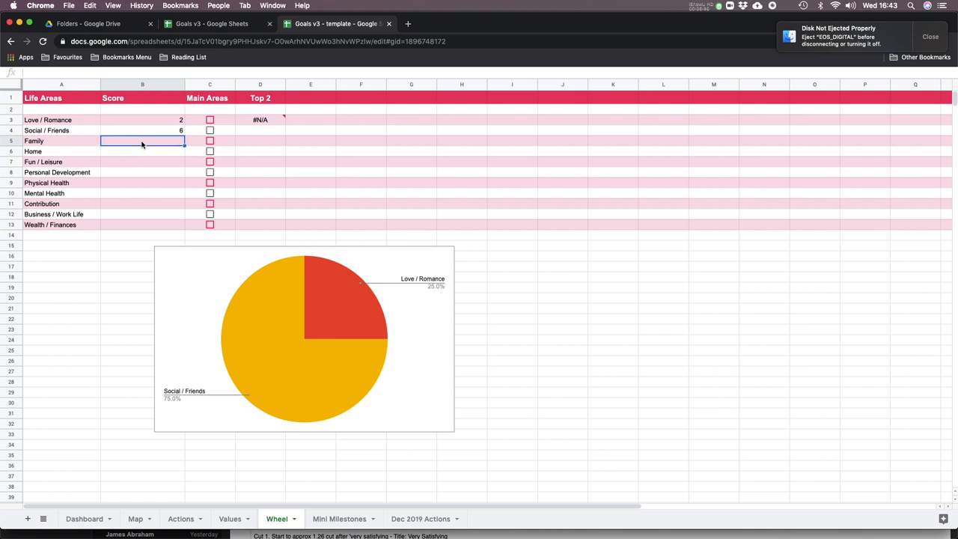
type("2")
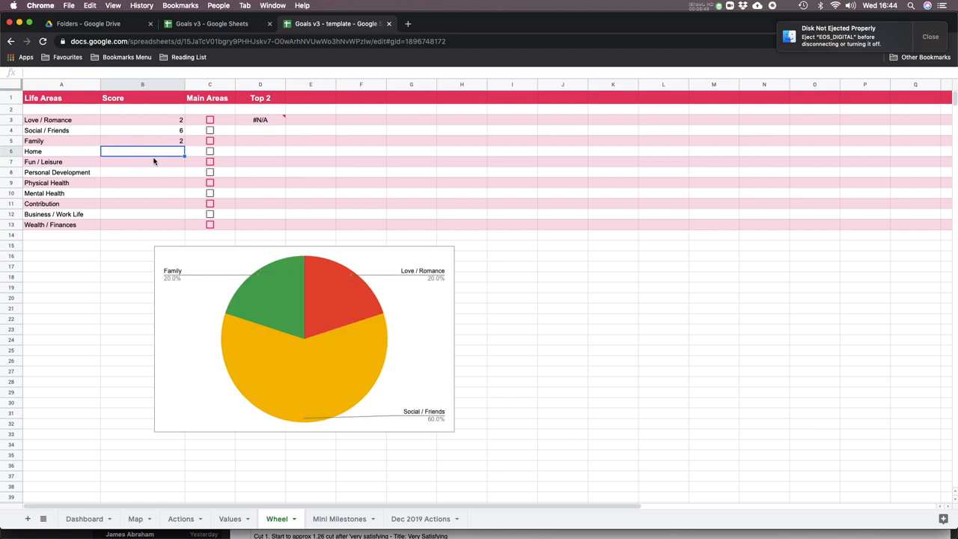
mouse_move(162, 156)
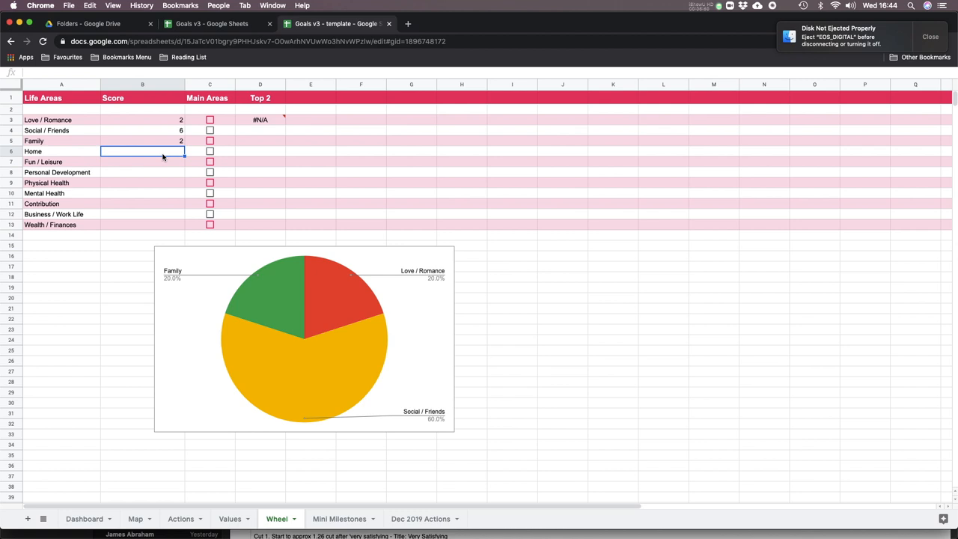
type("2")
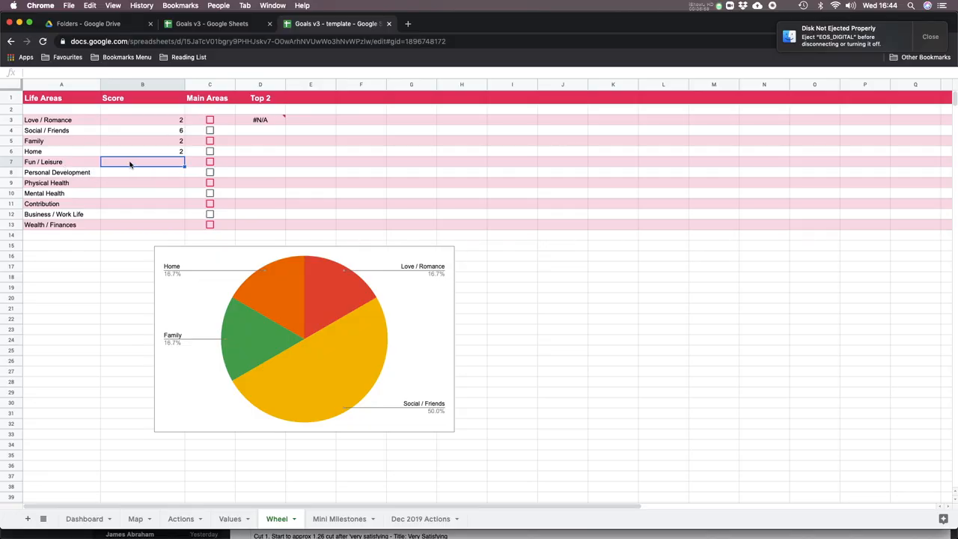
type("5")
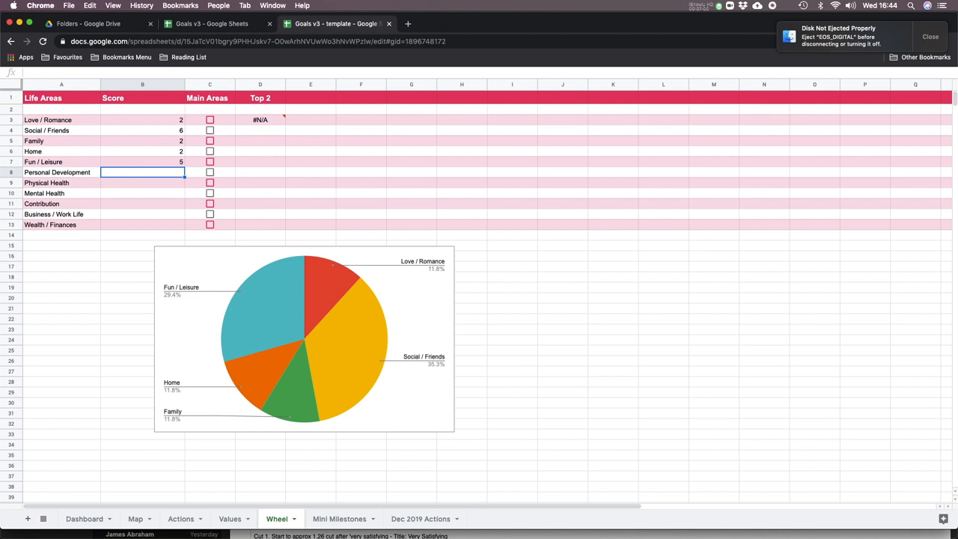
type("8")
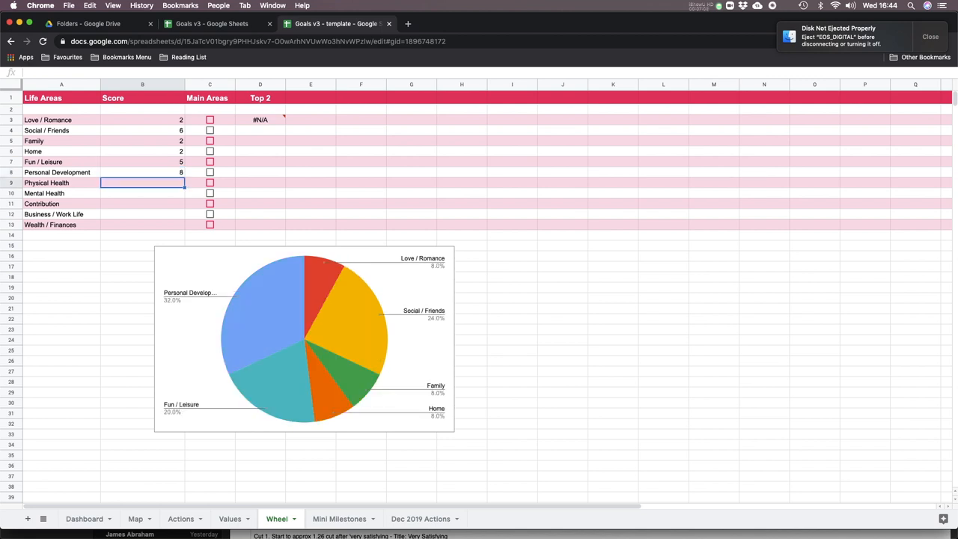
mouse_move(169, 184)
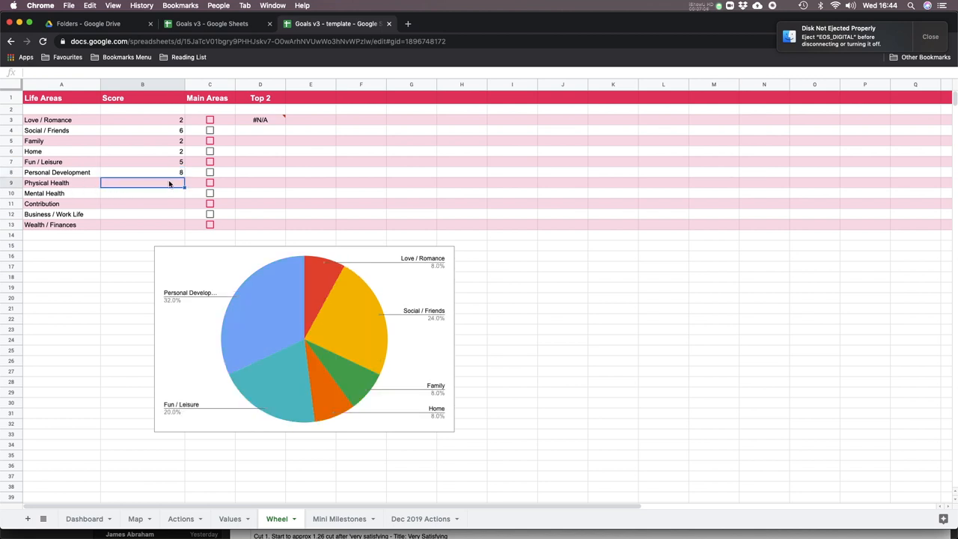
Step: Enter Physical Health 8 and the remaining scores 8, 1 and 4 down to Wealth / Finances
type("8")
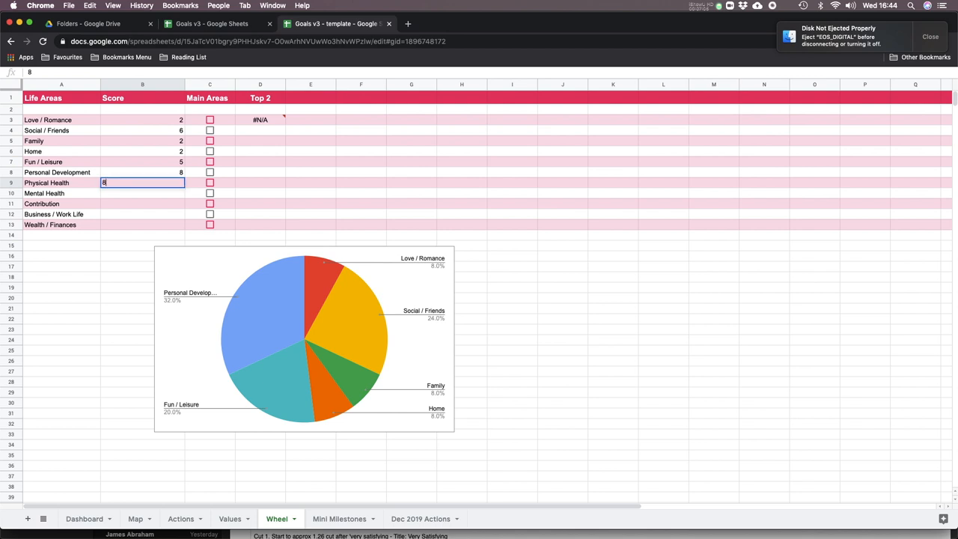
key("enter")
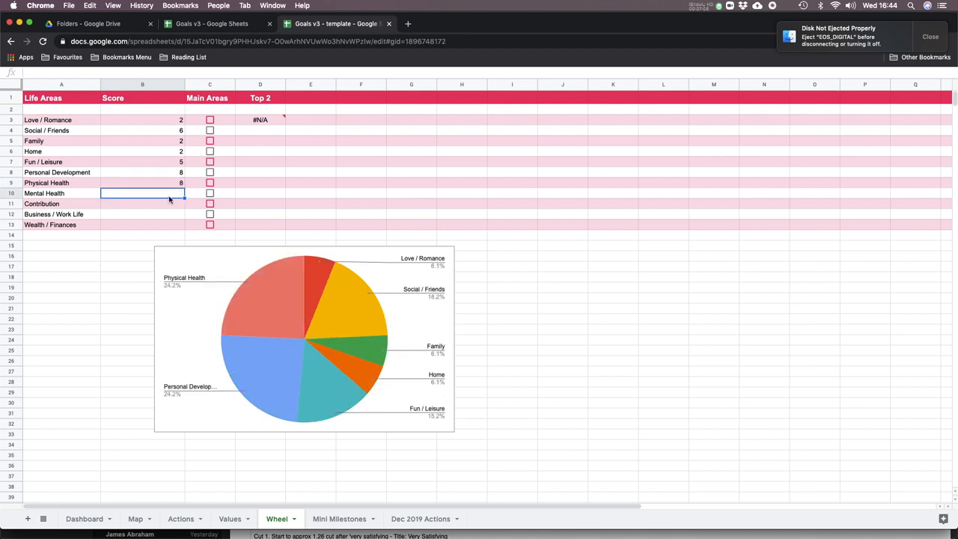
type("8")
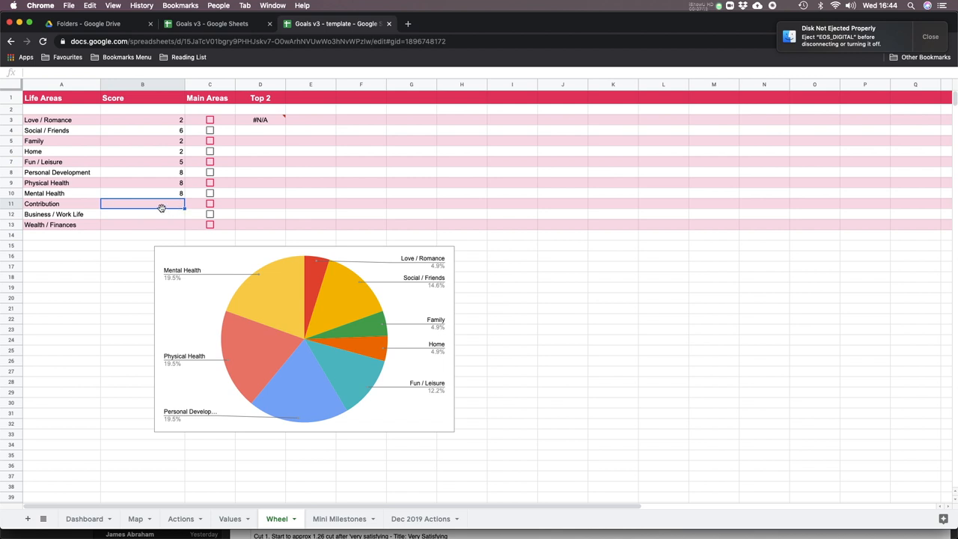
type("1")
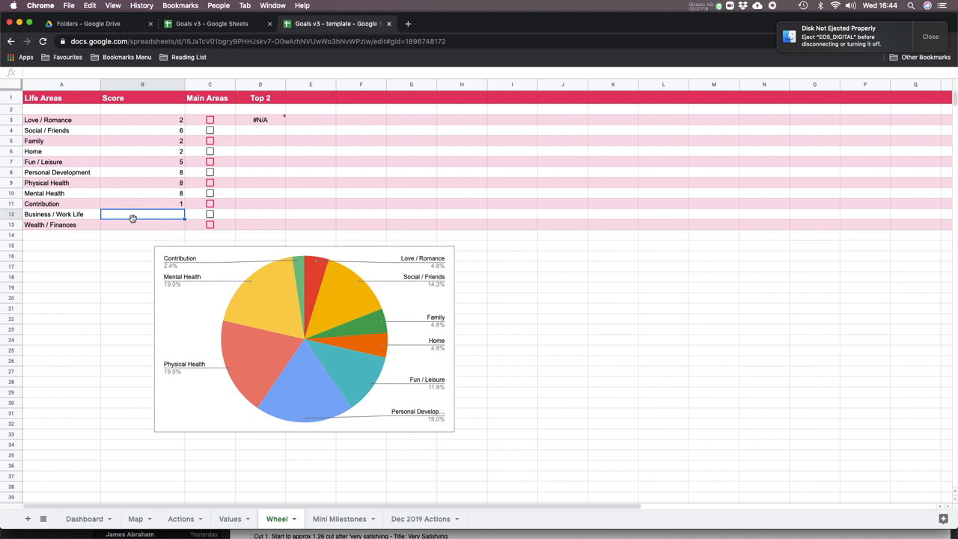
mouse_move(152, 218)
type("6")
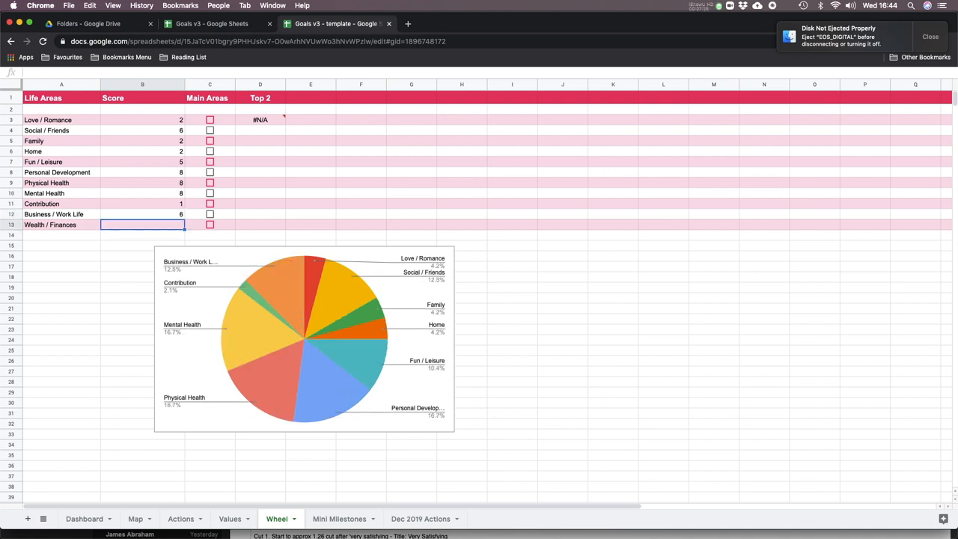
type("4")
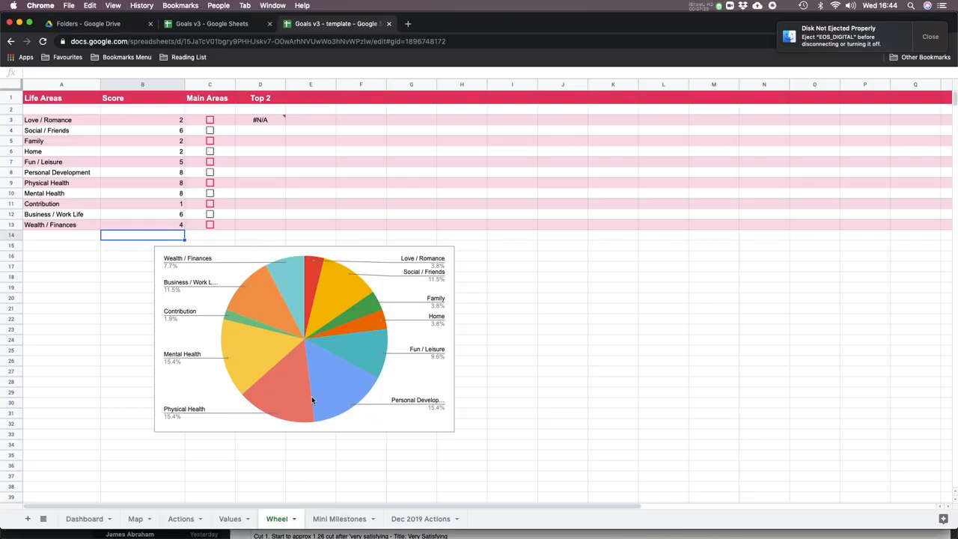
mouse_move(316, 312)
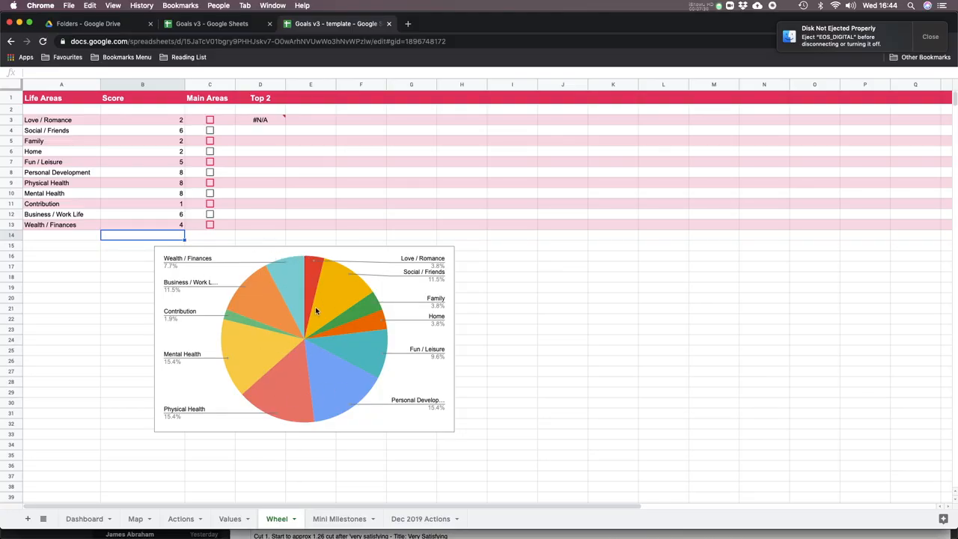
mouse_move(254, 323)
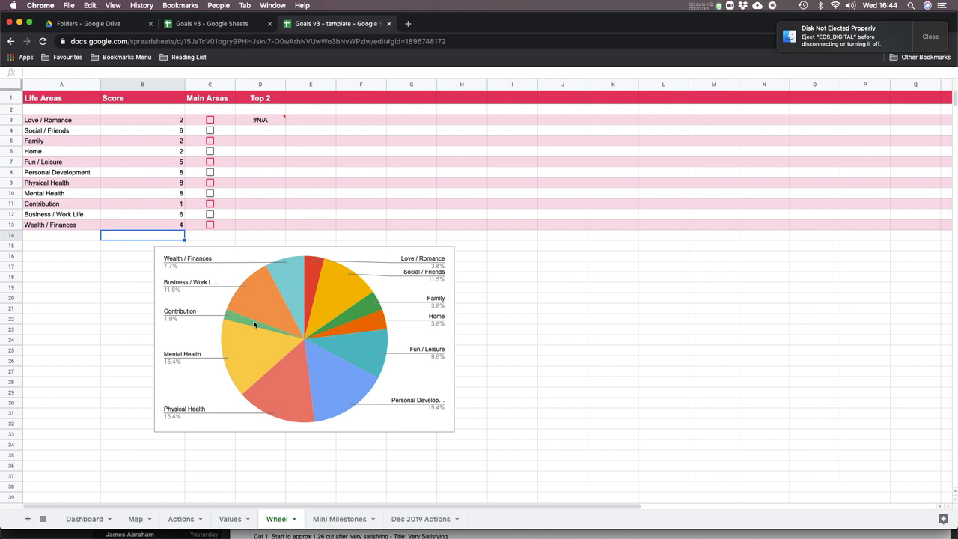
mouse_move(329, 304)
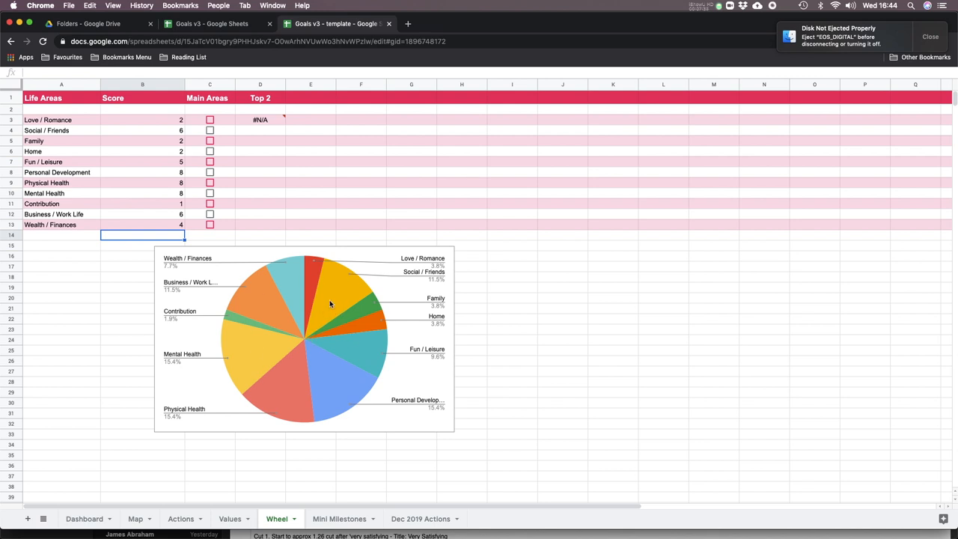
mouse_move(342, 290)
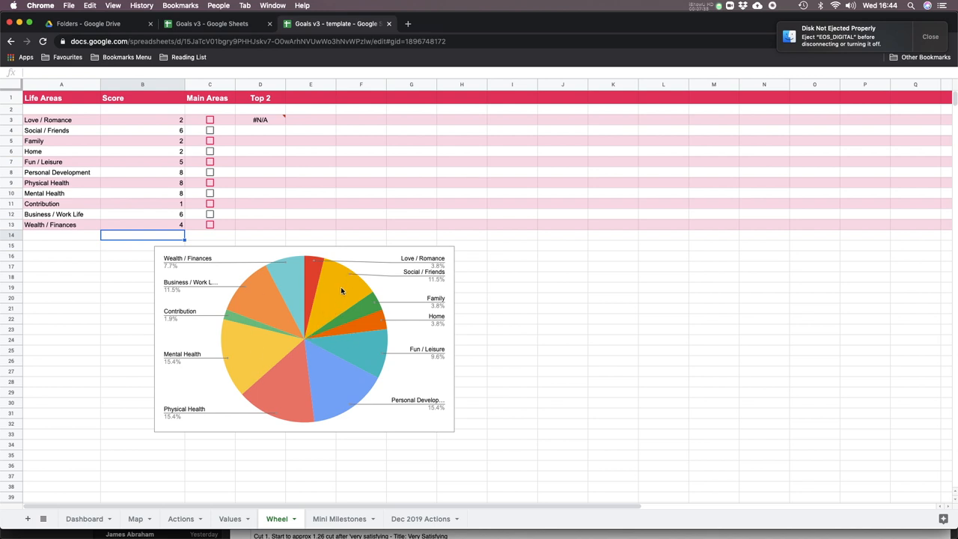
mouse_move(341, 285)
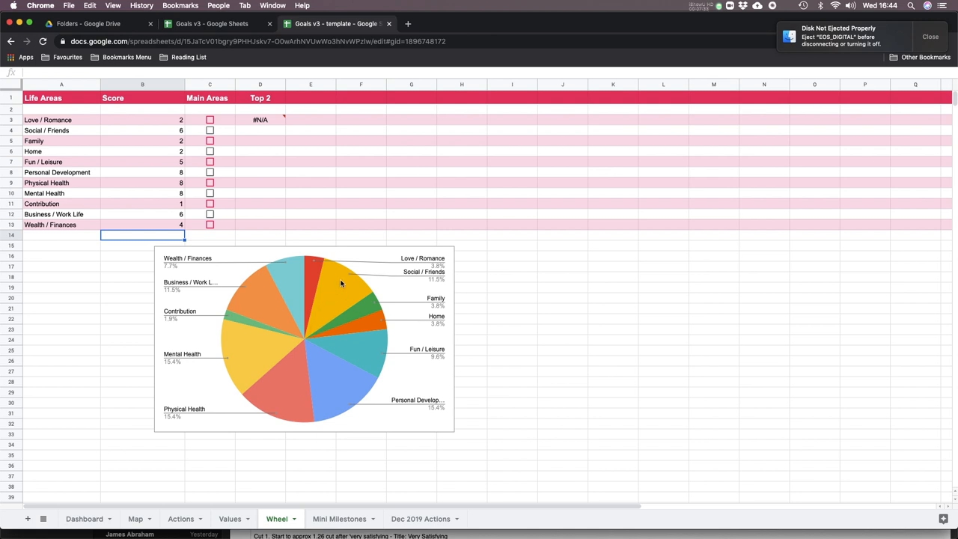
mouse_move(337, 292)
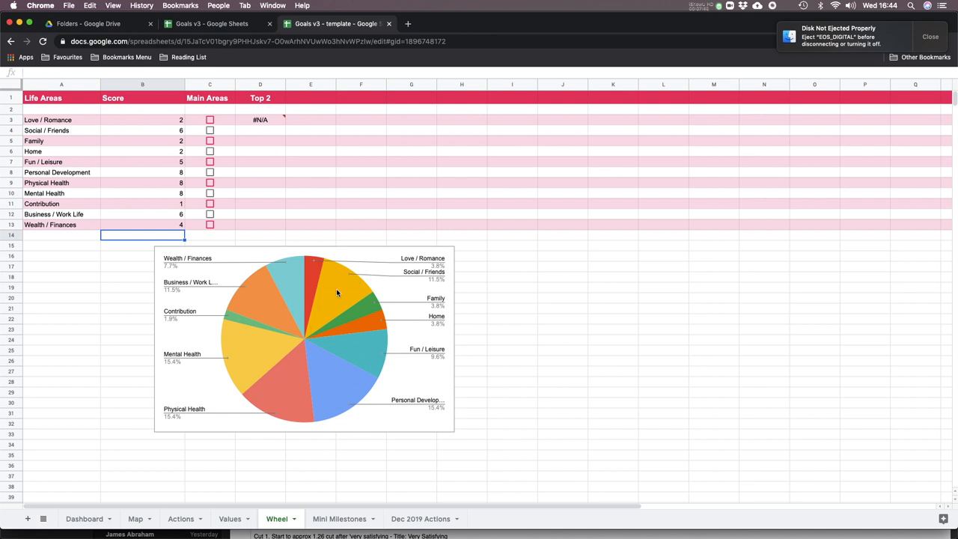
mouse_move(320, 310)
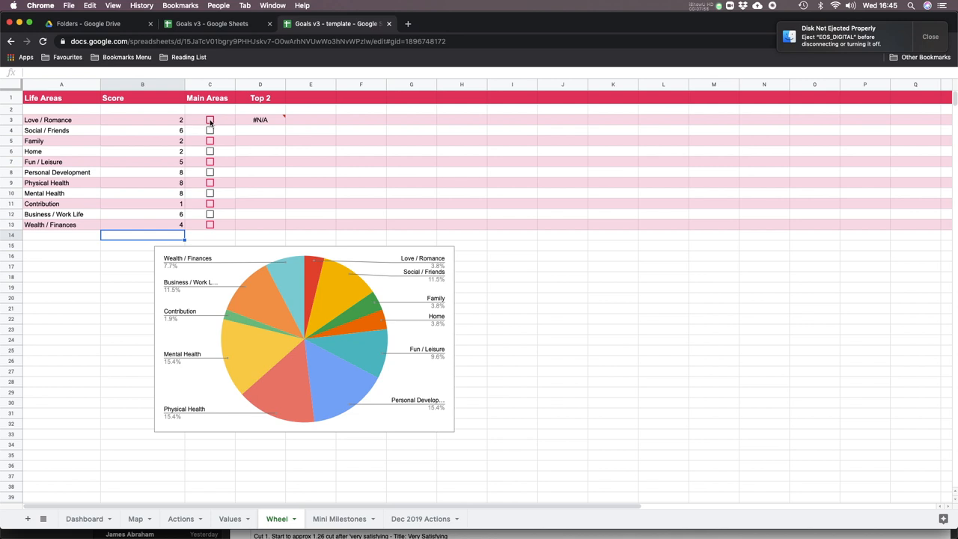
Step: Tick Love / Romance and Wealth / Finances as main areas so they fill Top 2
left_click(210, 120)
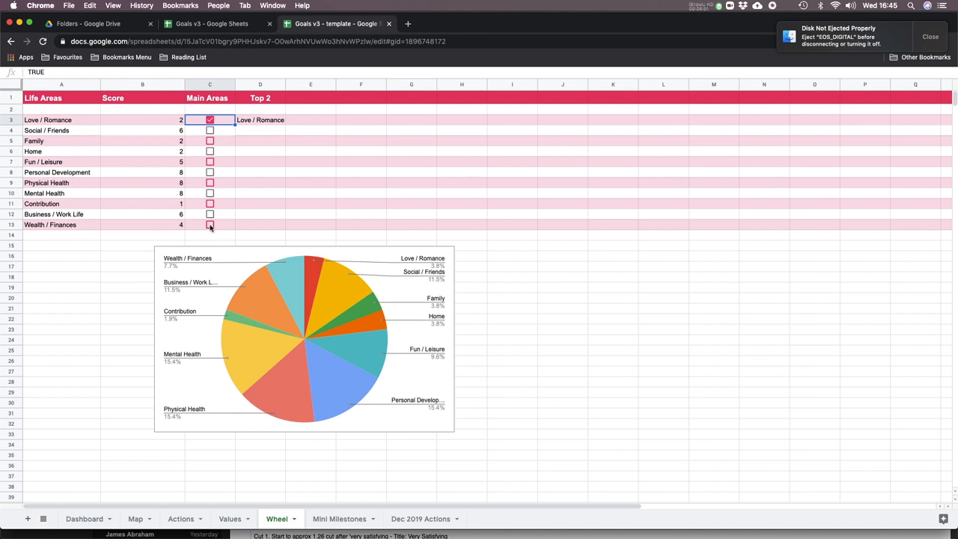
left_click(210, 224)
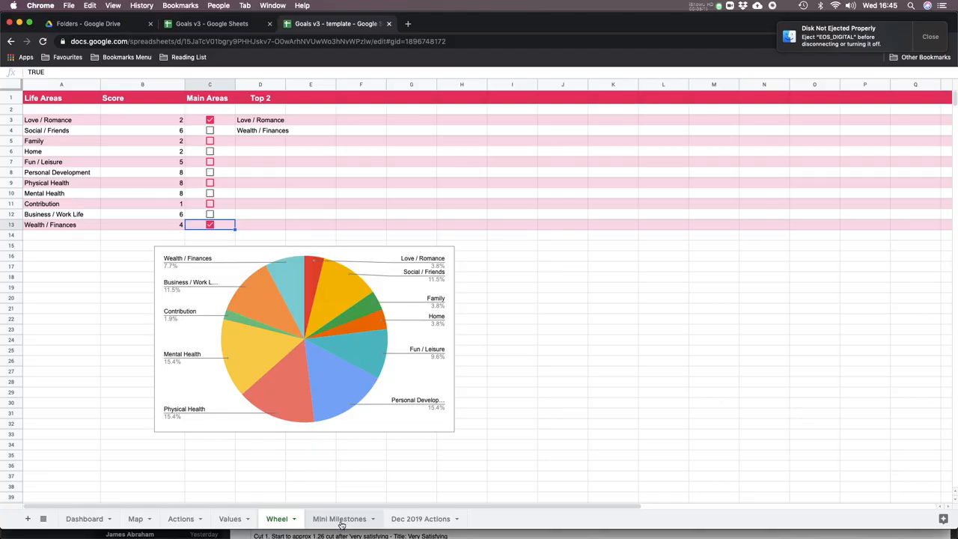
left_click(339, 518)
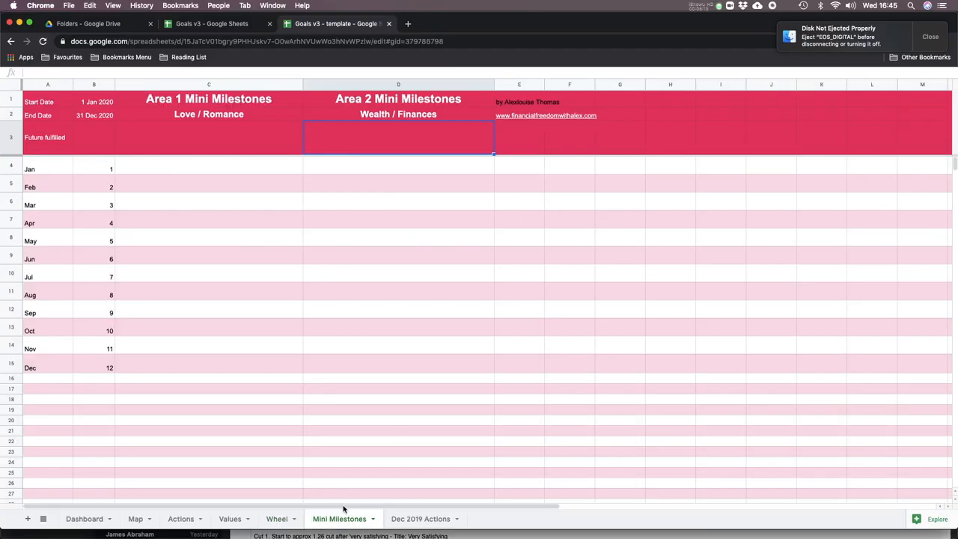
mouse_move(159, 316)
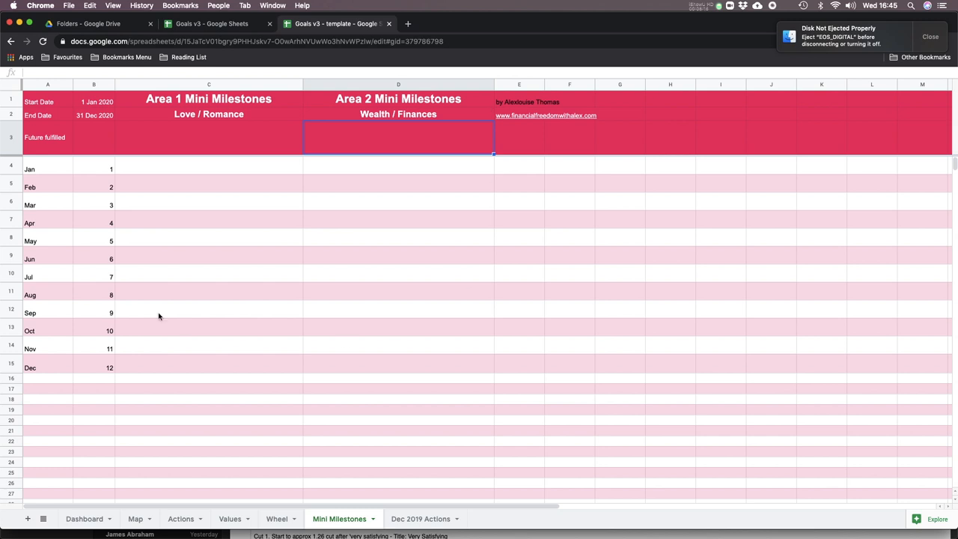
mouse_move(393, 183)
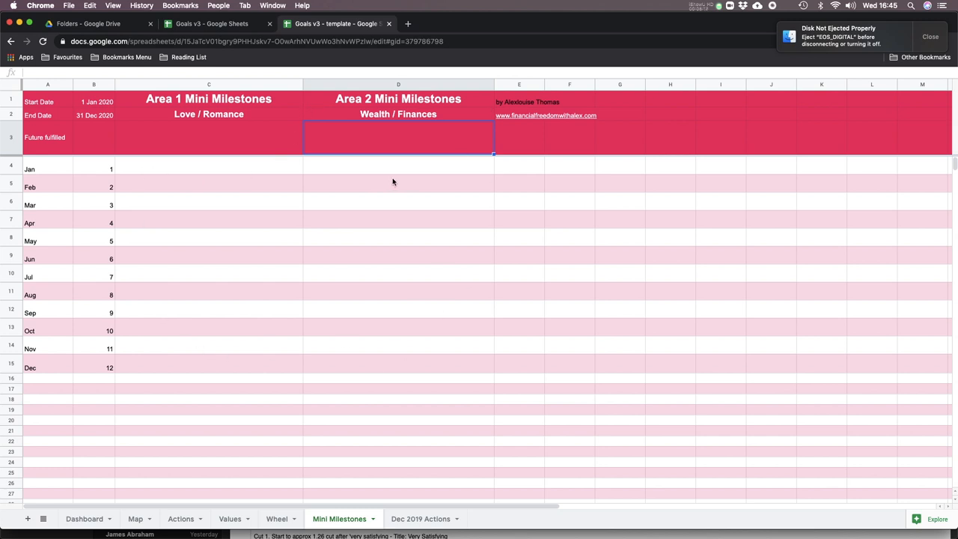
mouse_move(47, 171)
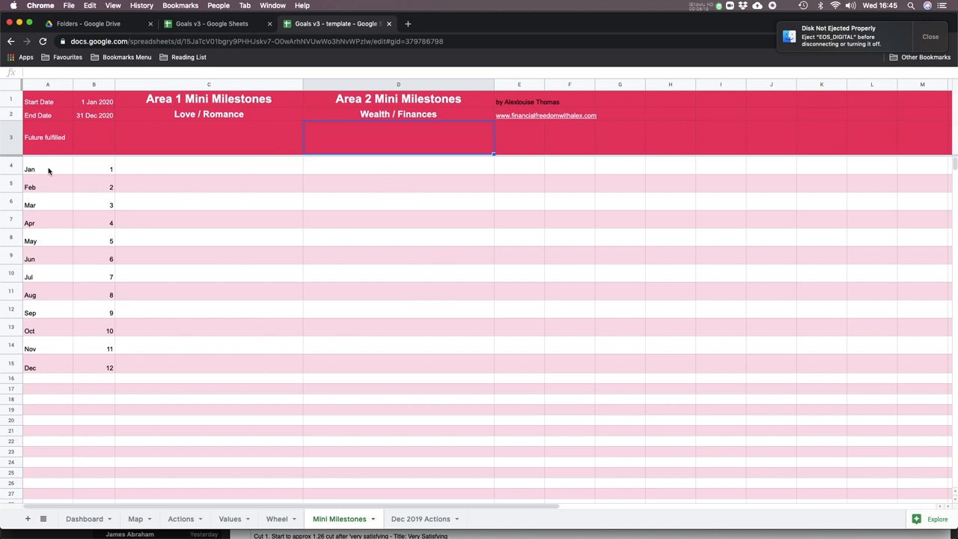
mouse_move(208, 238)
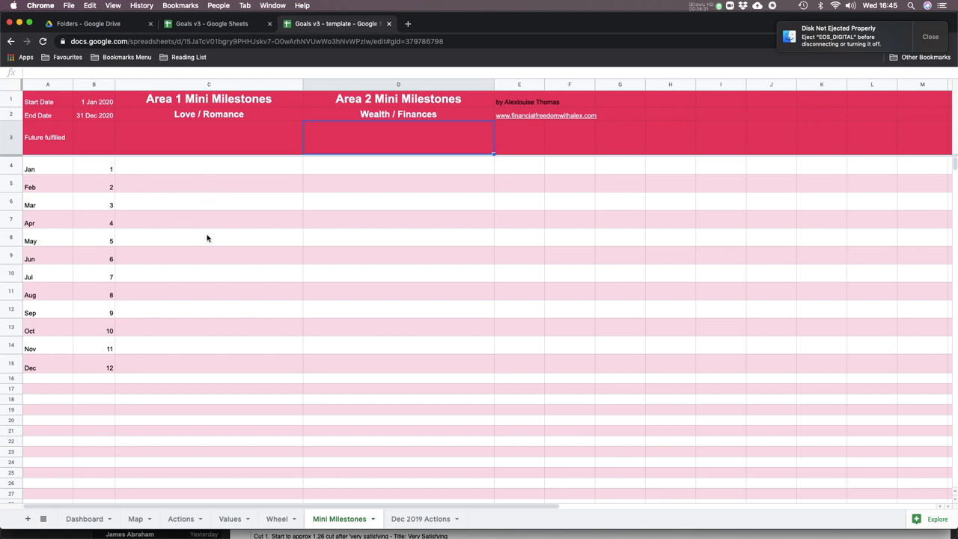
left_click(210, 137)
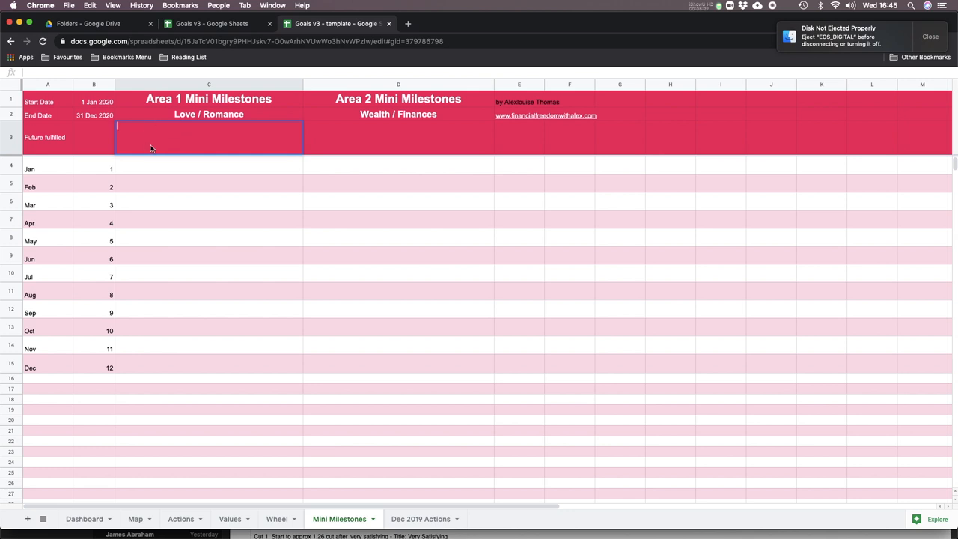
mouse_move(170, 136)
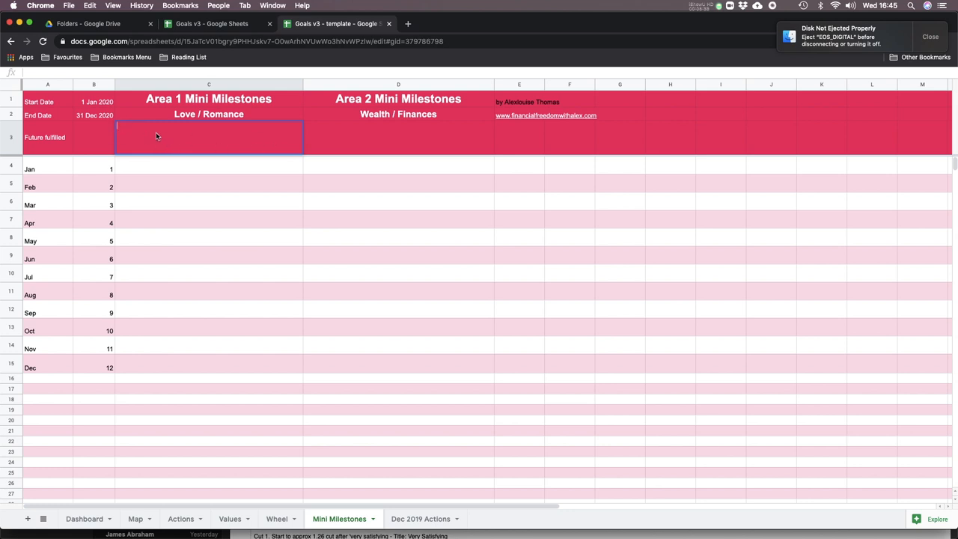
mouse_move(168, 154)
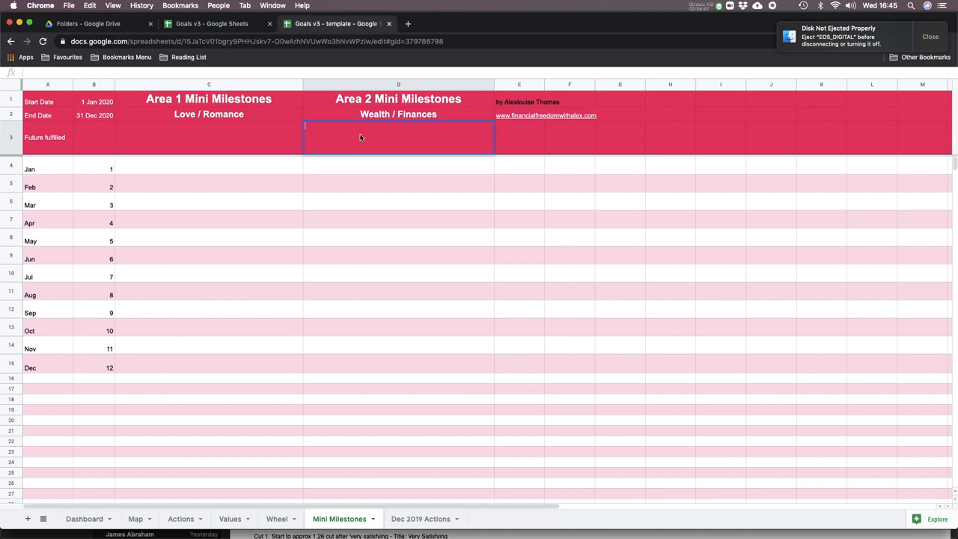
left_click(209, 138)
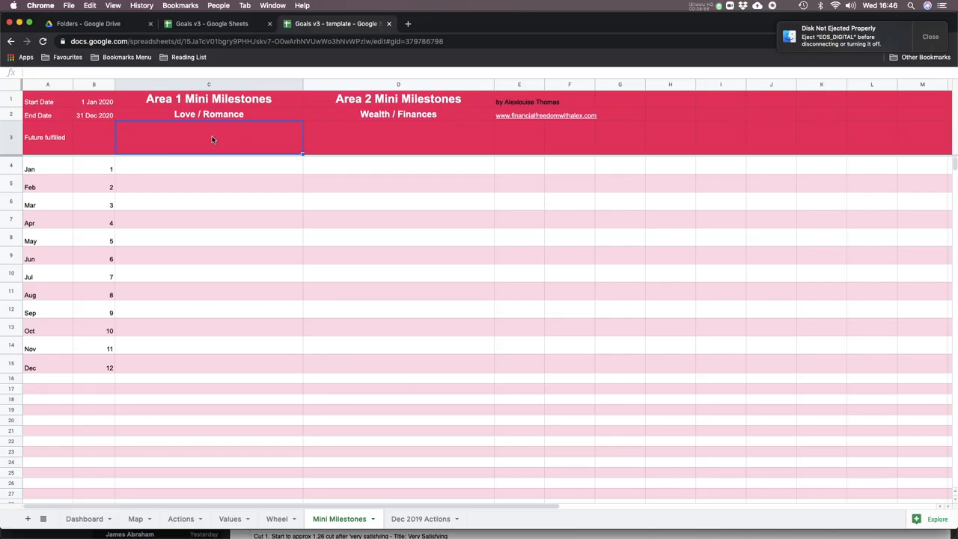
mouse_move(156, 145)
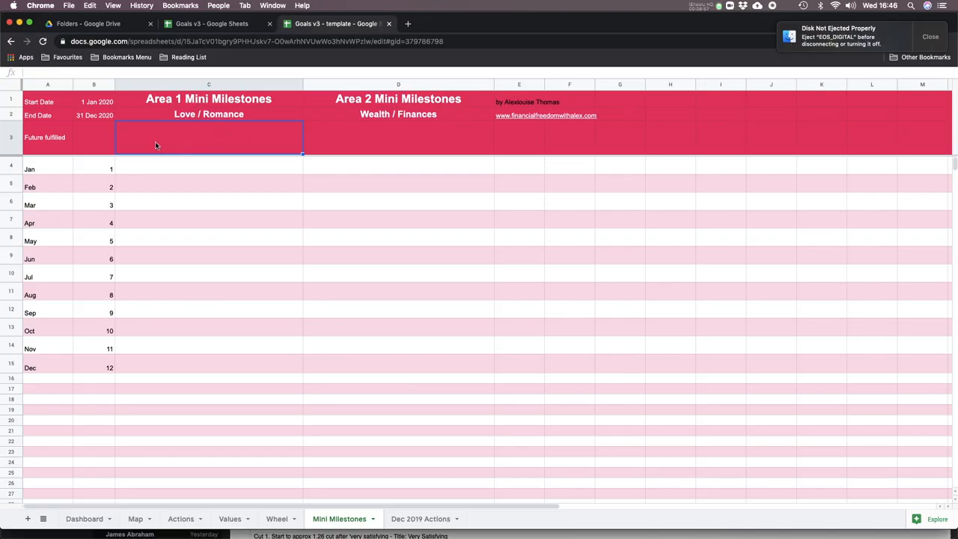
mouse_move(367, 138)
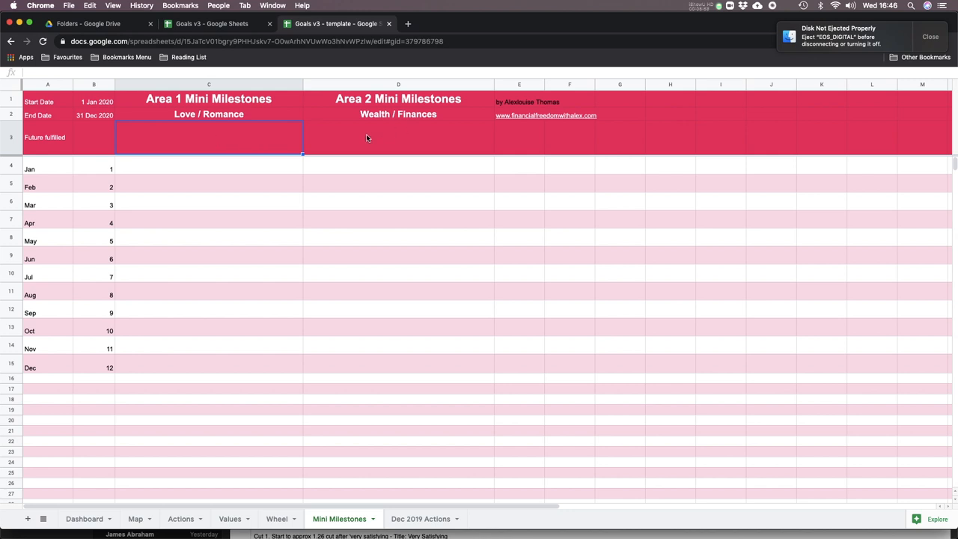
mouse_move(228, 210)
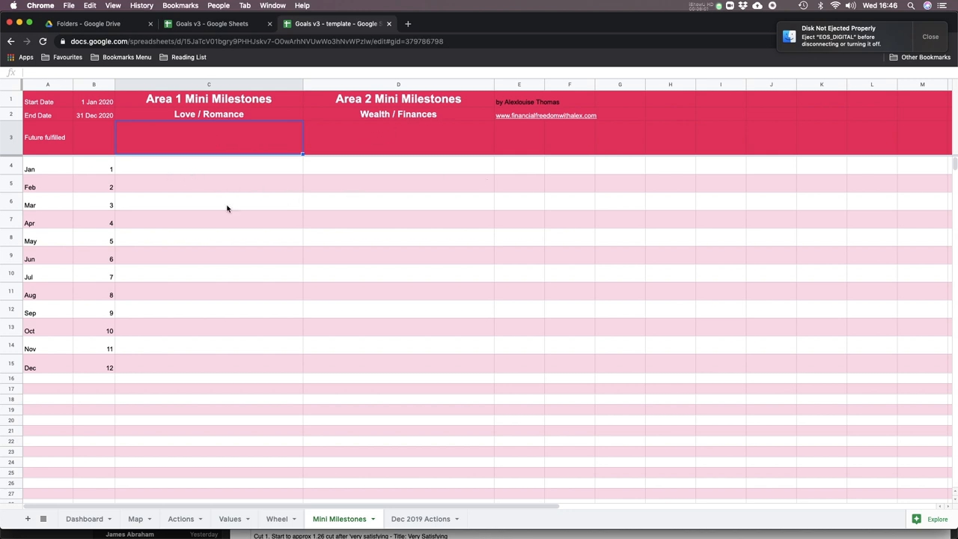
mouse_move(431, 364)
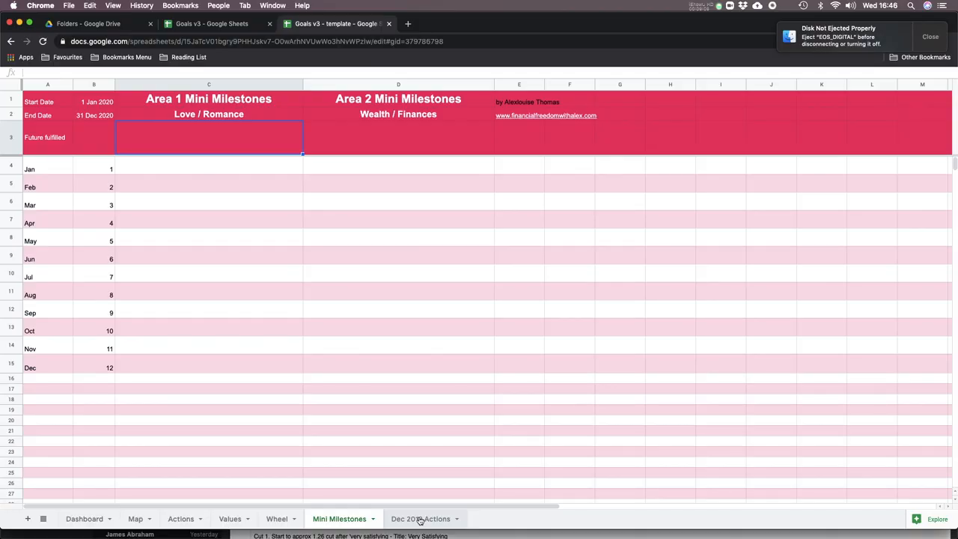
Step: Glance at the Dec 2019 Actions sheet, then revisit the January milestone for Area 1 on Mini Milestones
left_click(421, 517)
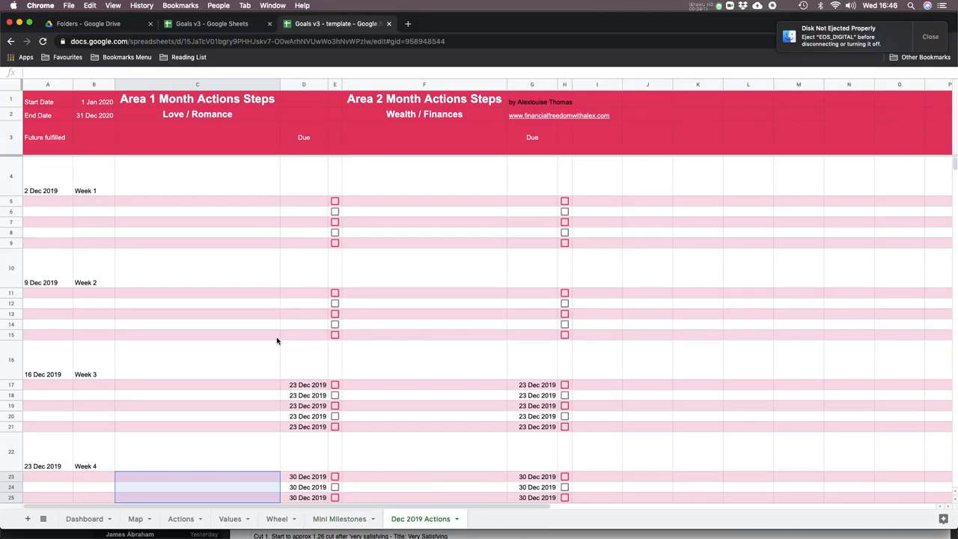
mouse_move(398, 527)
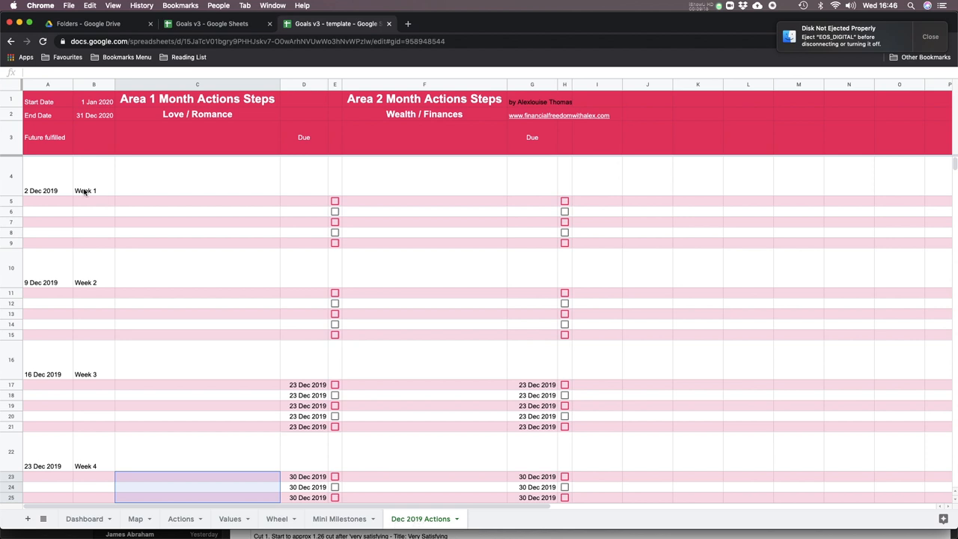
scroll("down", 3)
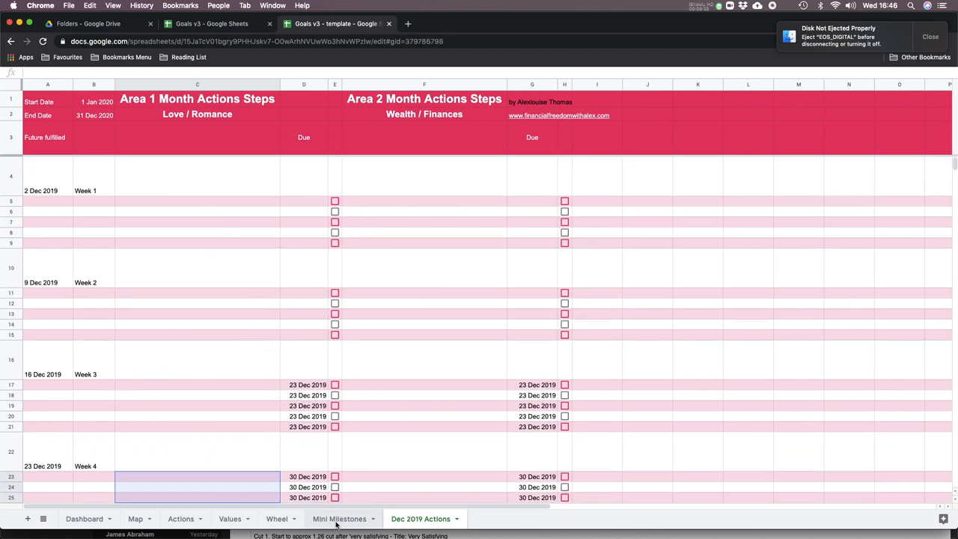
left_click(338, 518)
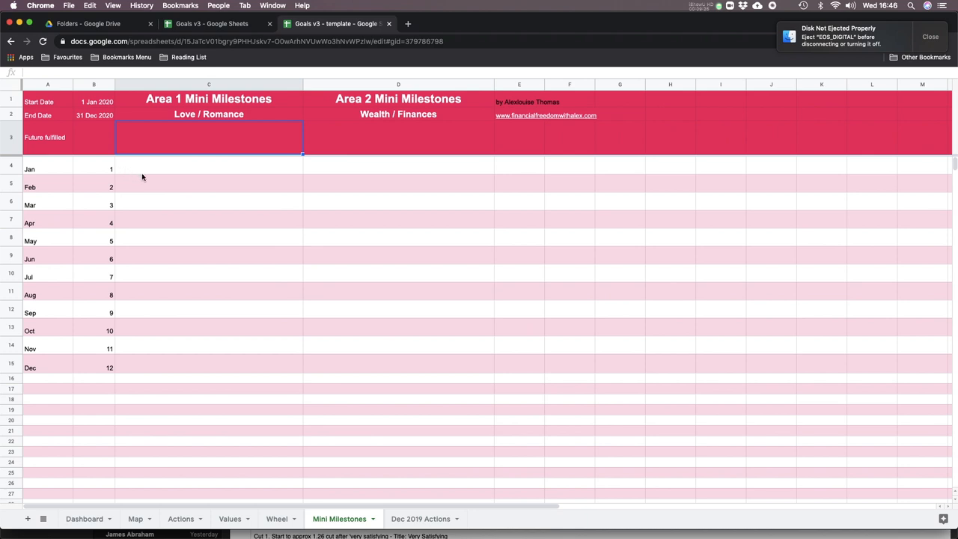
left_click(210, 167)
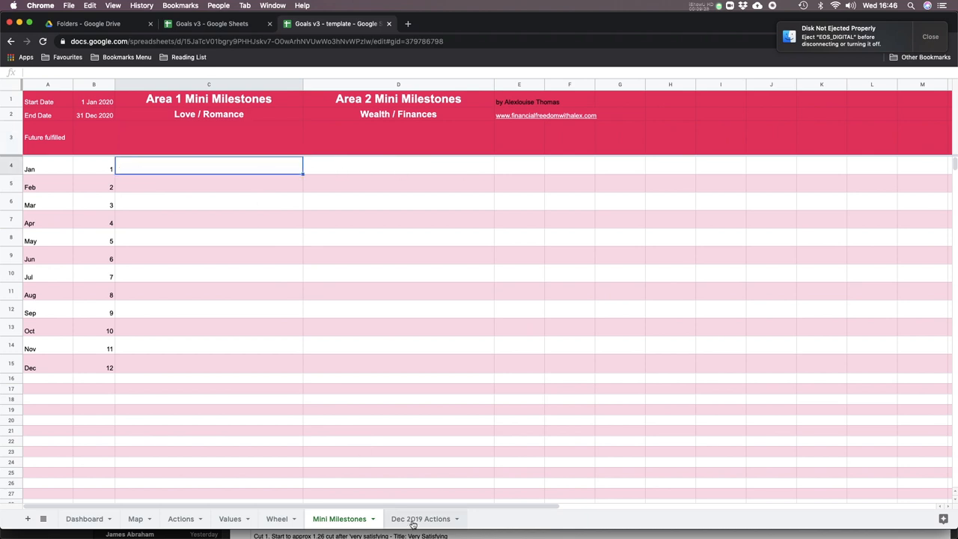
Step: Return to Dec 2019 Actions and select a Week 1 due-date cell and action checkbox
left_click(420, 518)
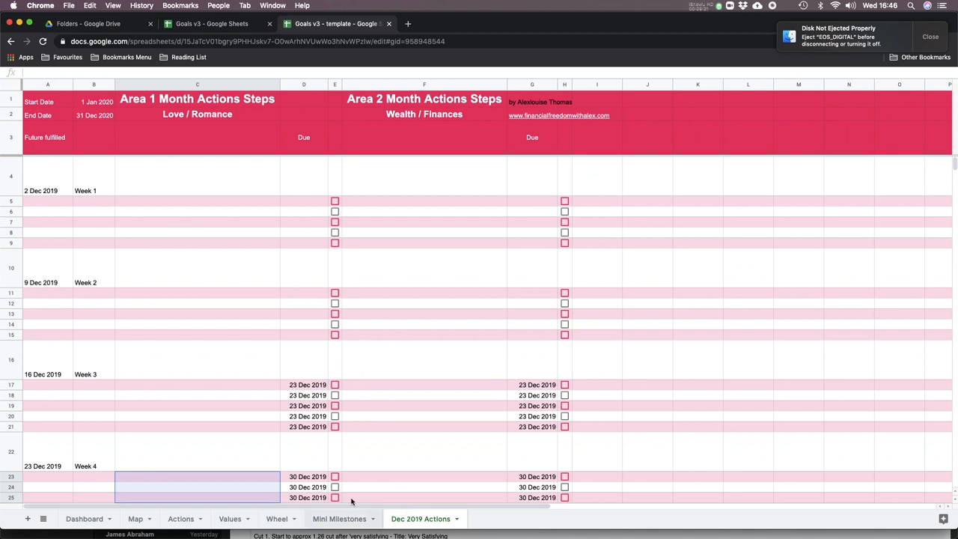
mouse_move(366, 372)
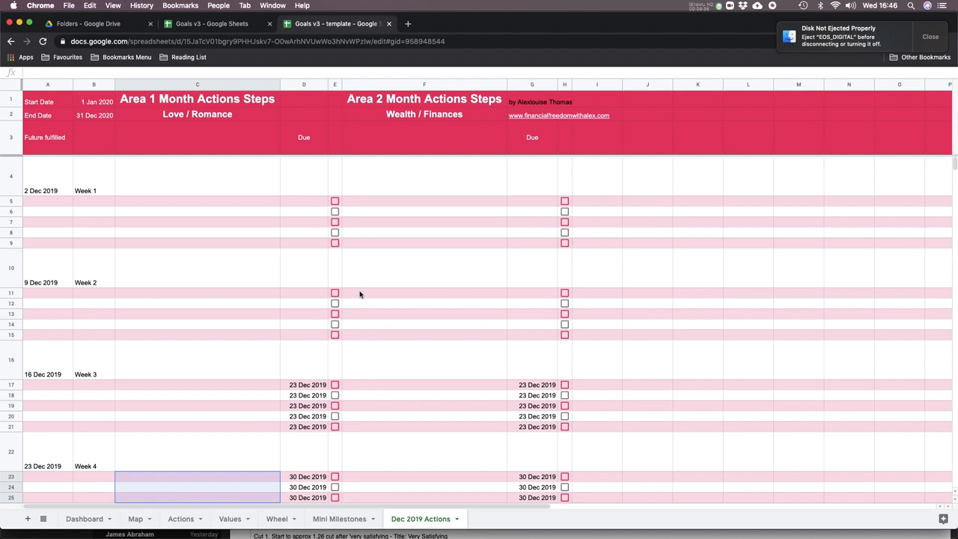
mouse_move(180, 206)
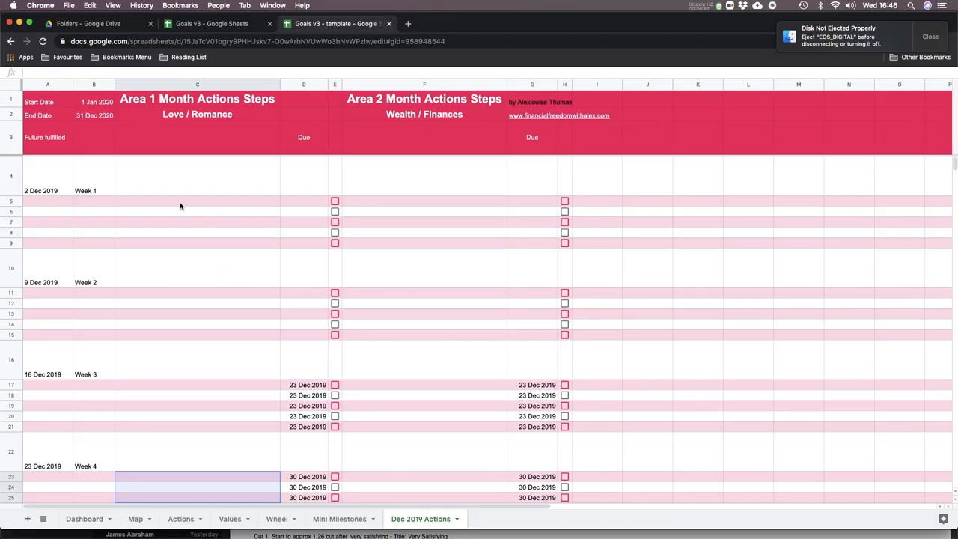
left_click(302, 201)
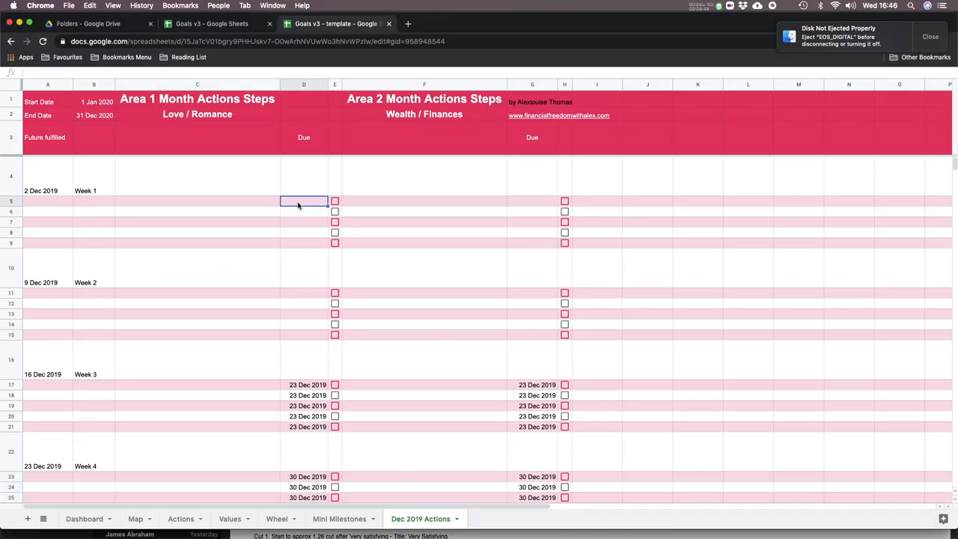
left_click(335, 201)
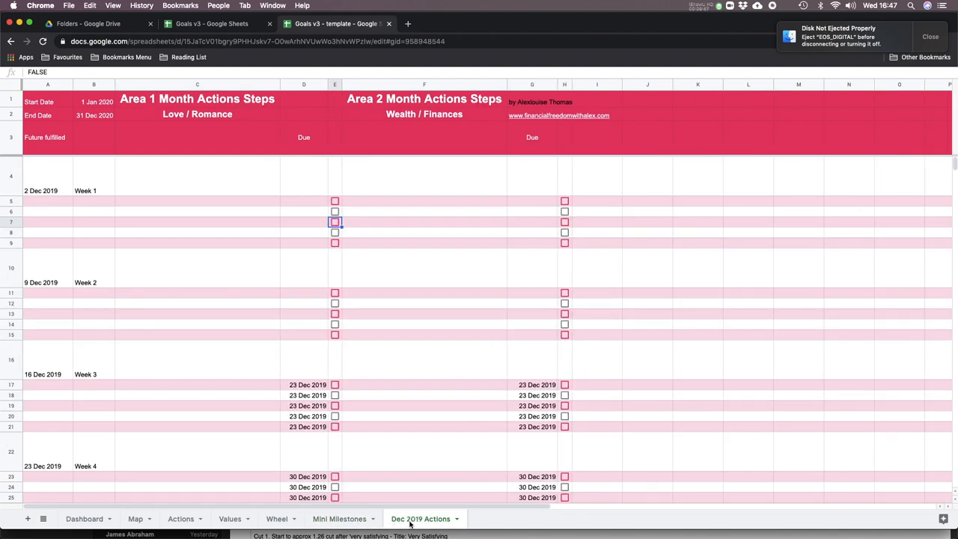
mouse_move(196, 237)
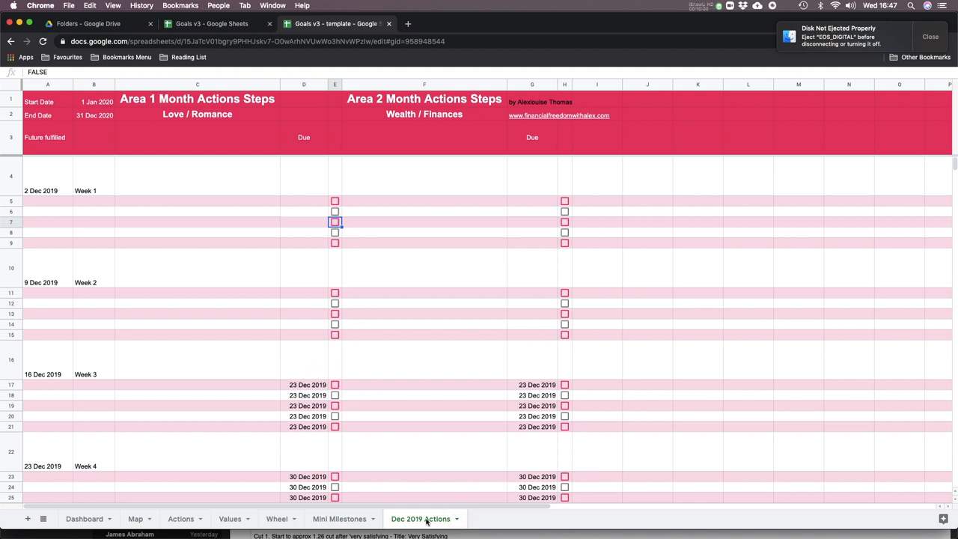
mouse_move(540, 452)
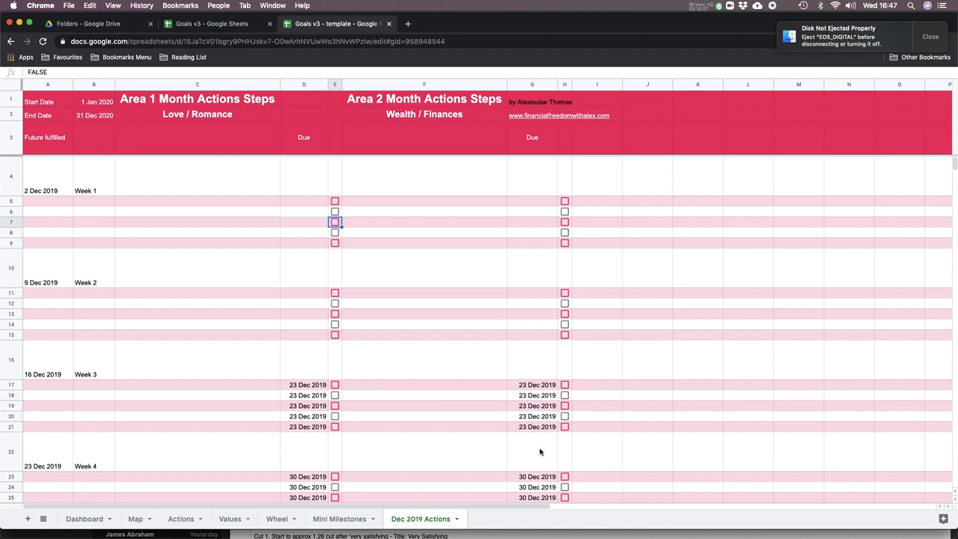
mouse_move(111, 323)
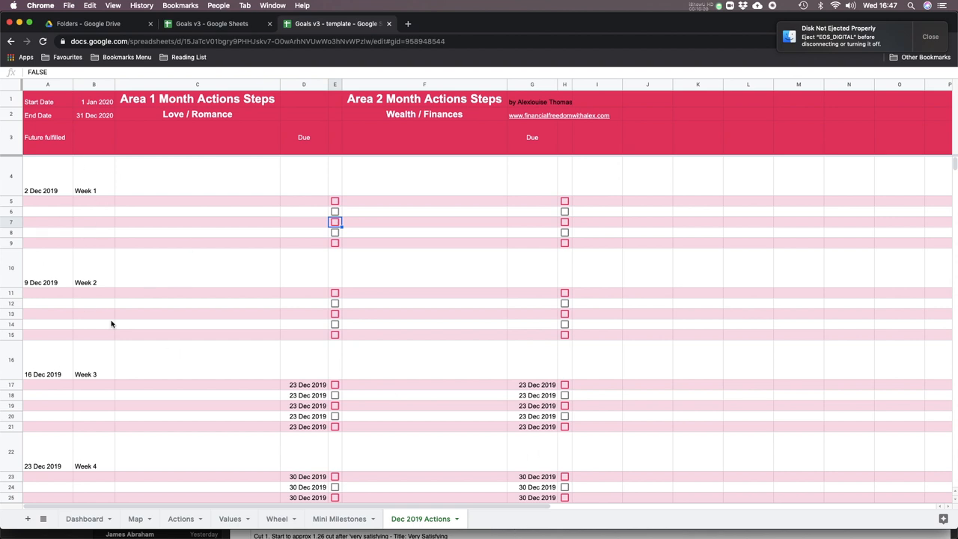
mouse_move(403, 247)
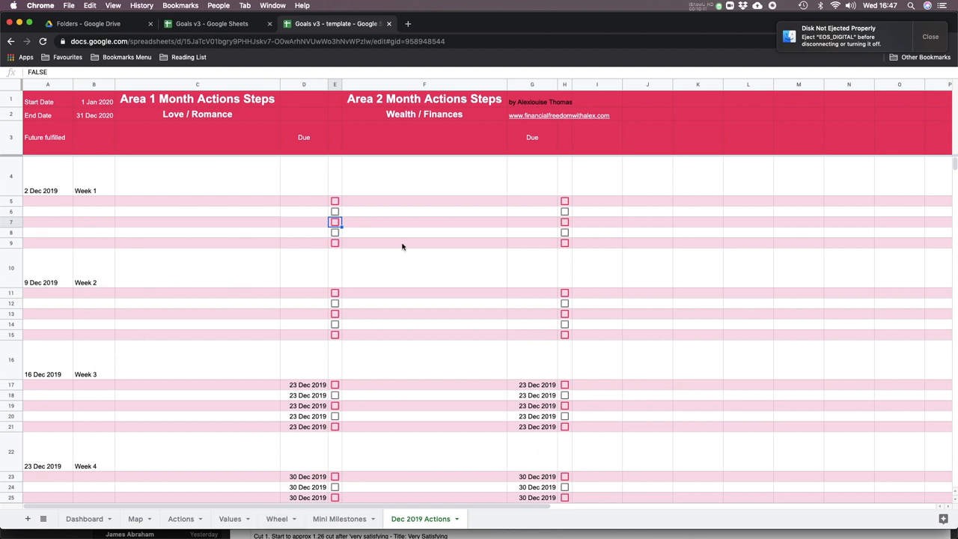
mouse_move(342, 425)
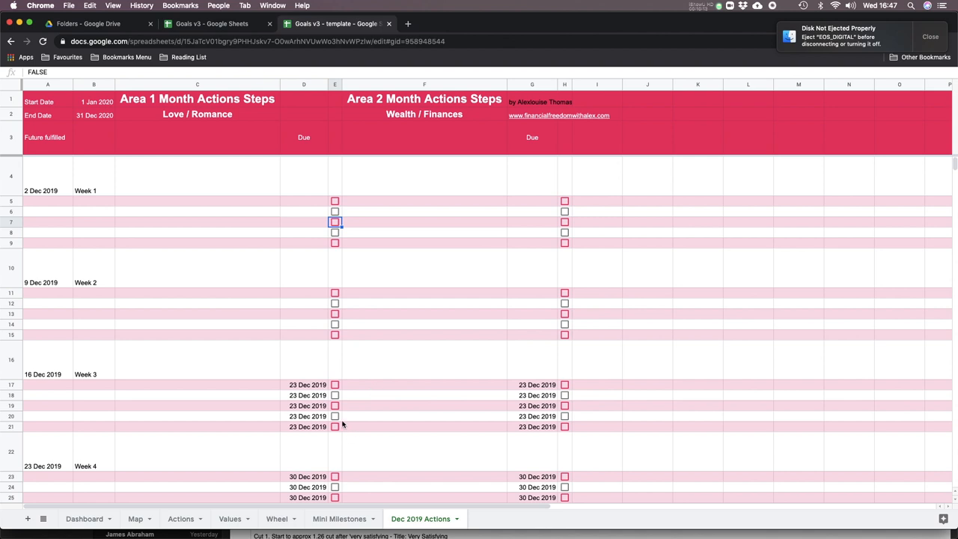